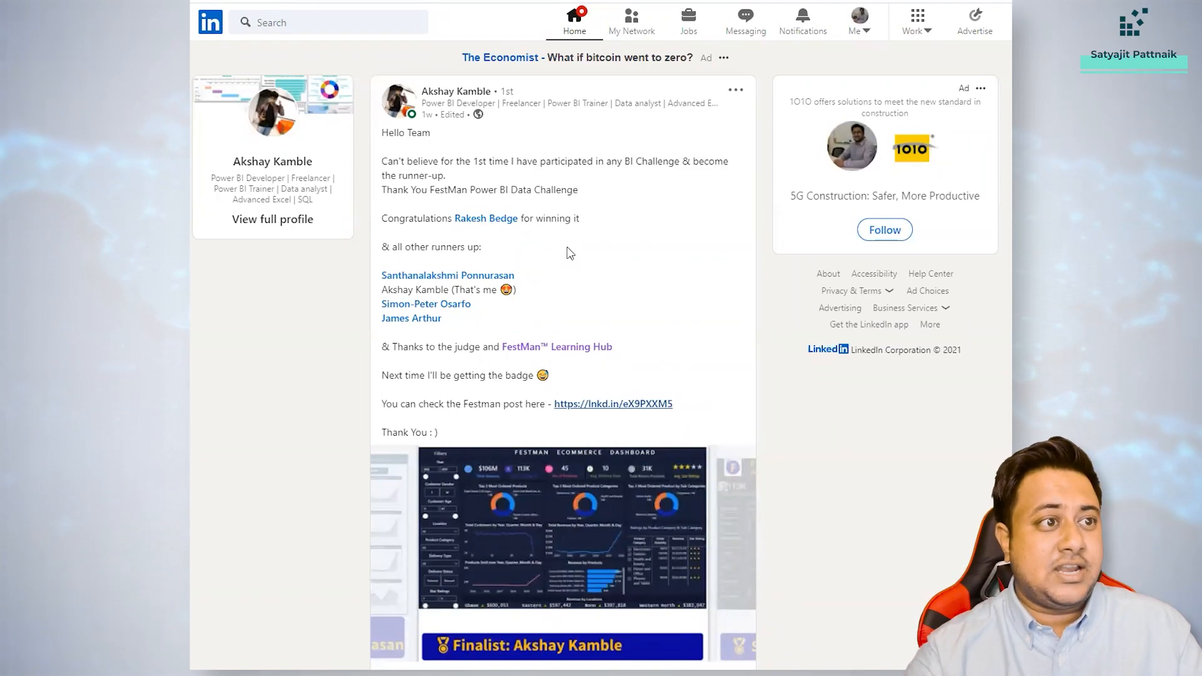
{"action": "scroll", "scroll_direction": "down", "scroll_amount": 3}
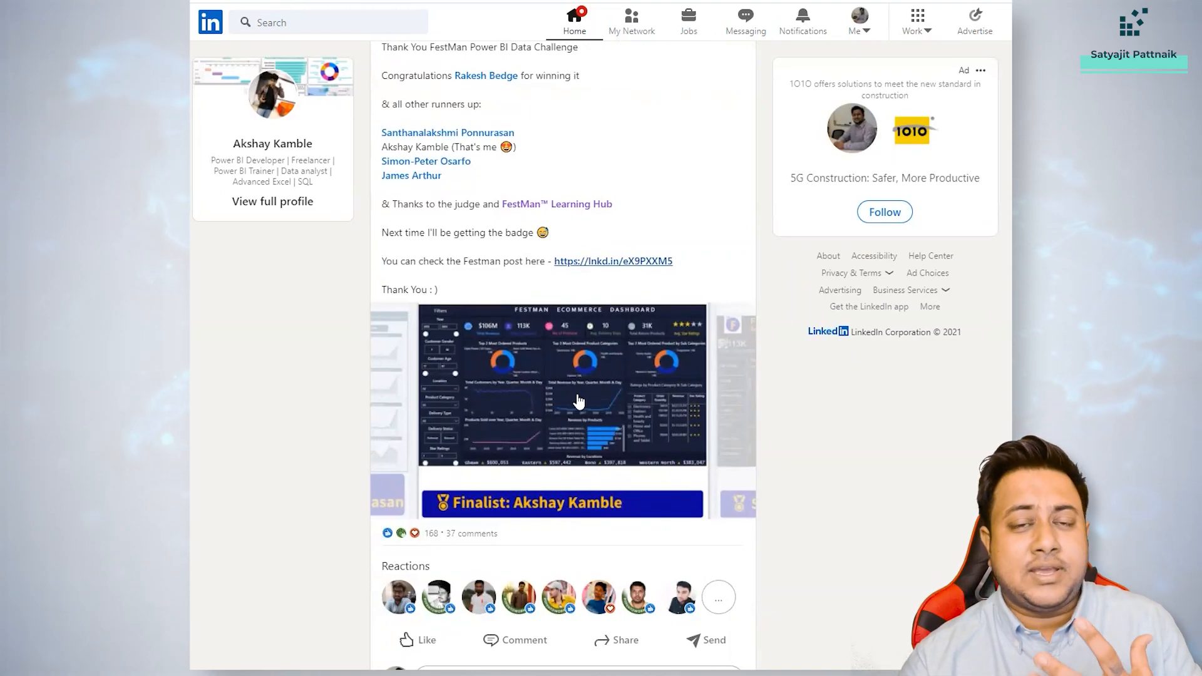
{"action": "left_click", "coordinate": [562, 398]}
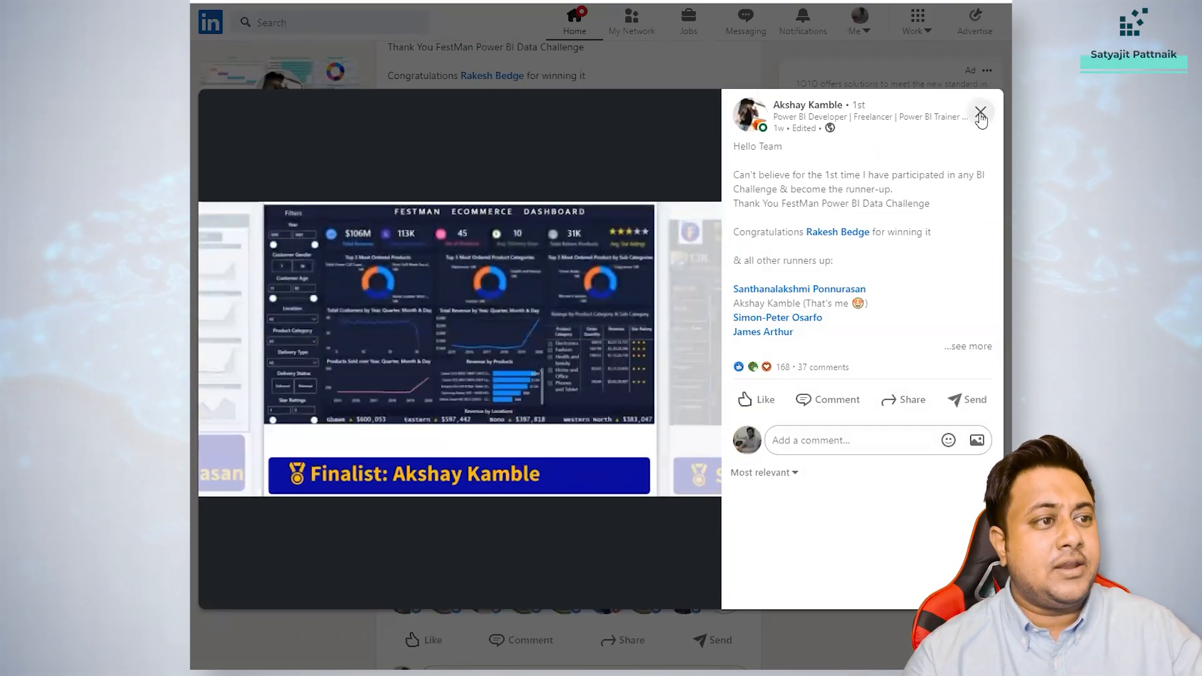
{"action": "left_click", "coordinate": [982, 115]}
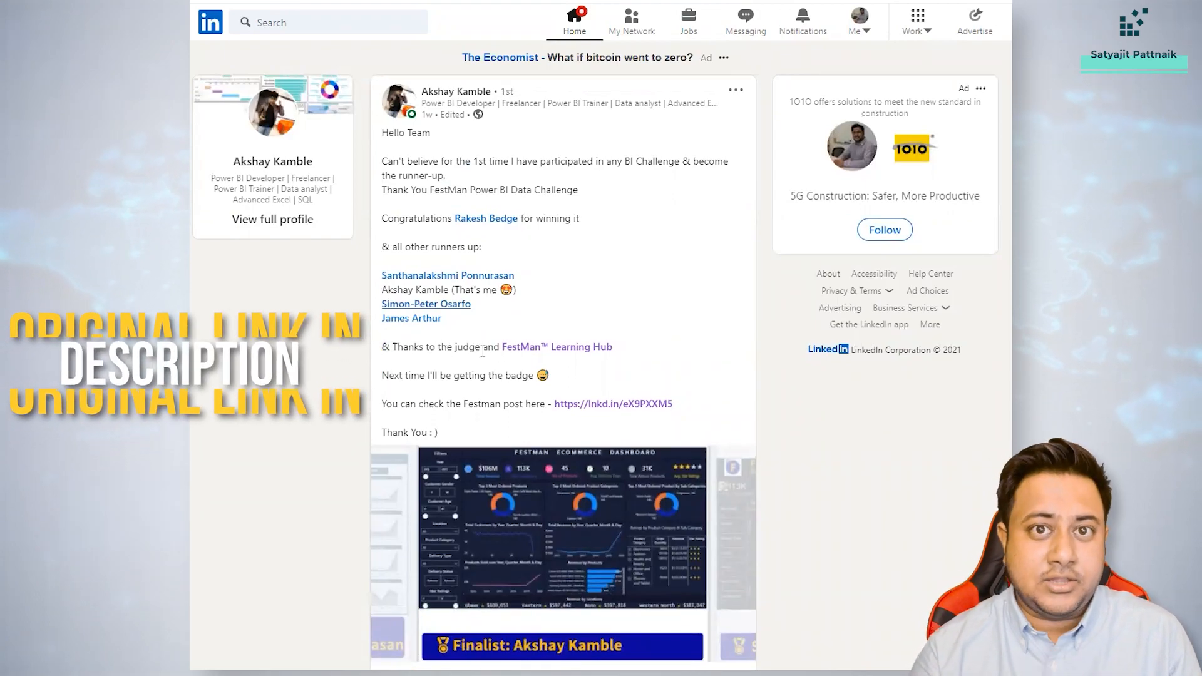
{"action": "left_click", "coordinate": [456, 92]}
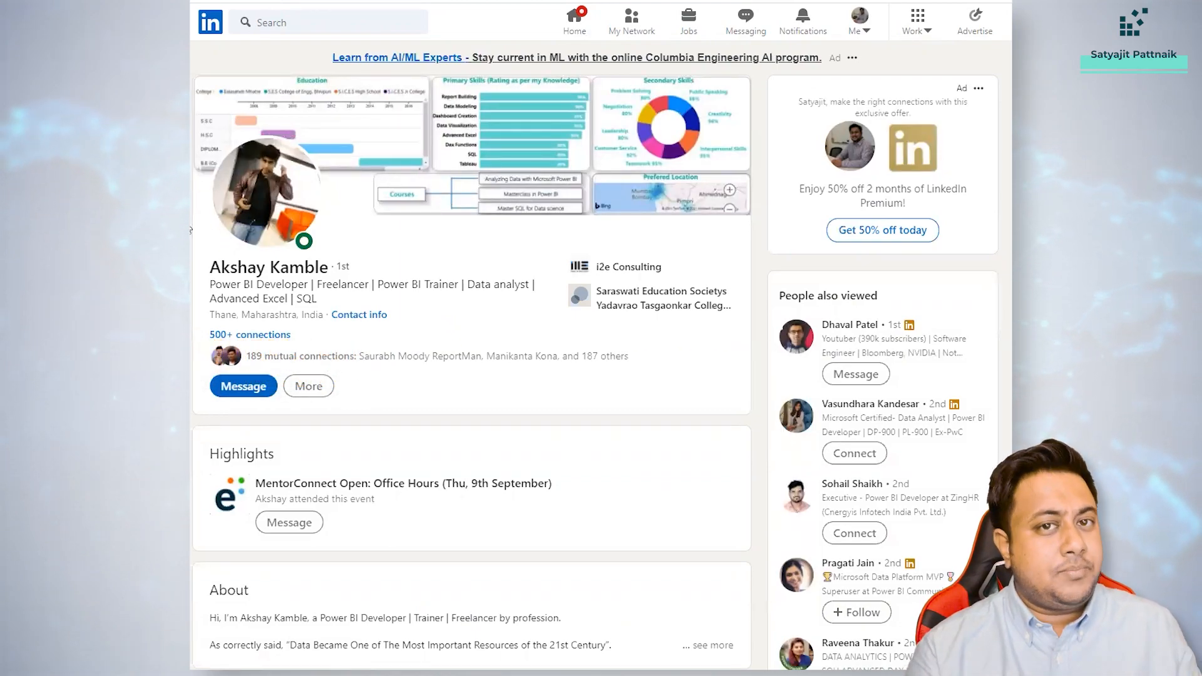
{"action": "scroll", "scroll_direction": "down", "scroll_amount": 3}
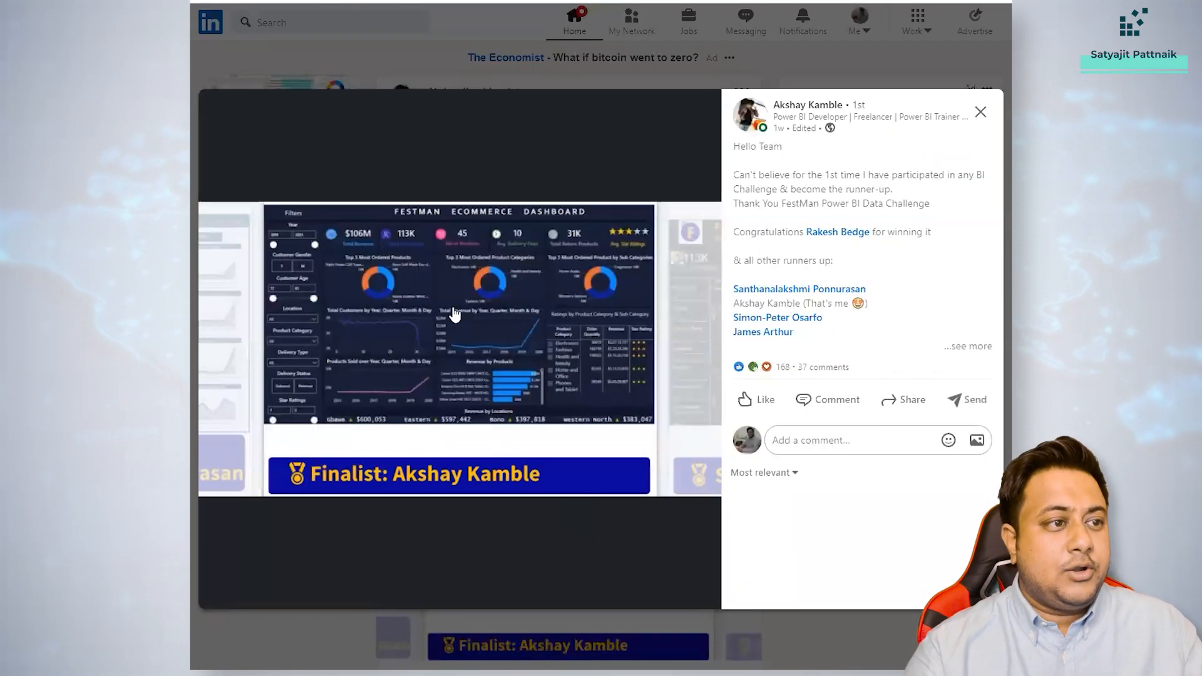
{"action": "mouse_move", "coordinate": [318, 261]}
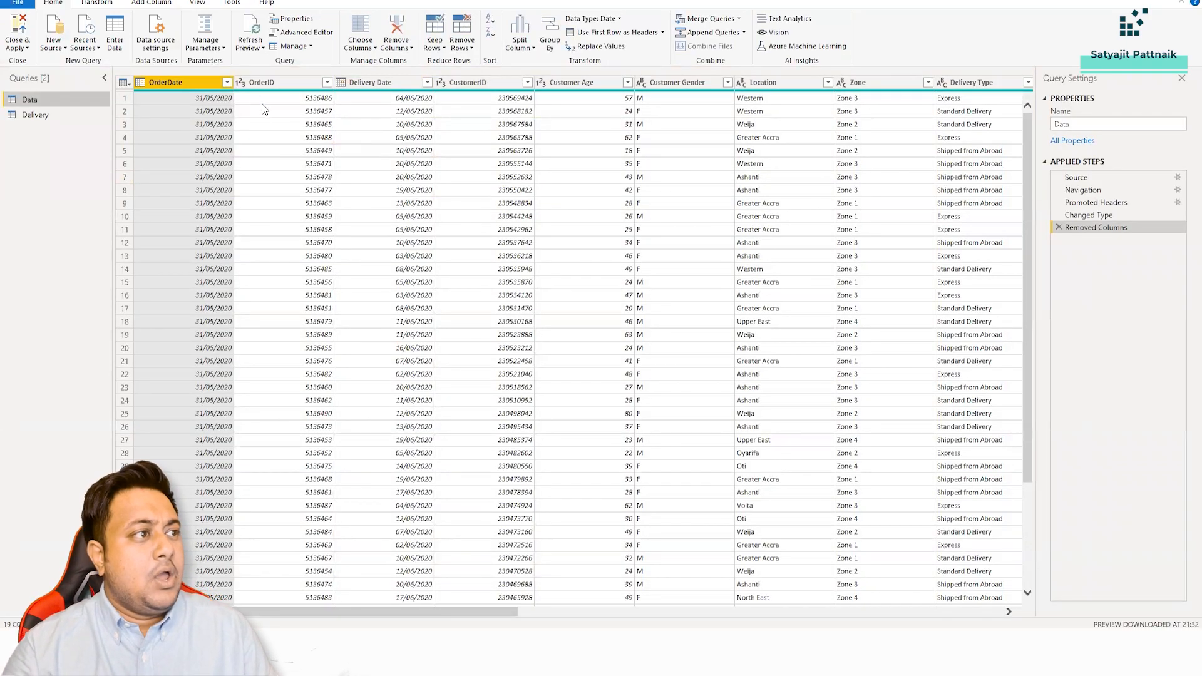
Scan the Data query columns through Rating, then switch to the Delivery query of Returned statuses.
{"action": "left_click", "coordinate": [261, 83]}
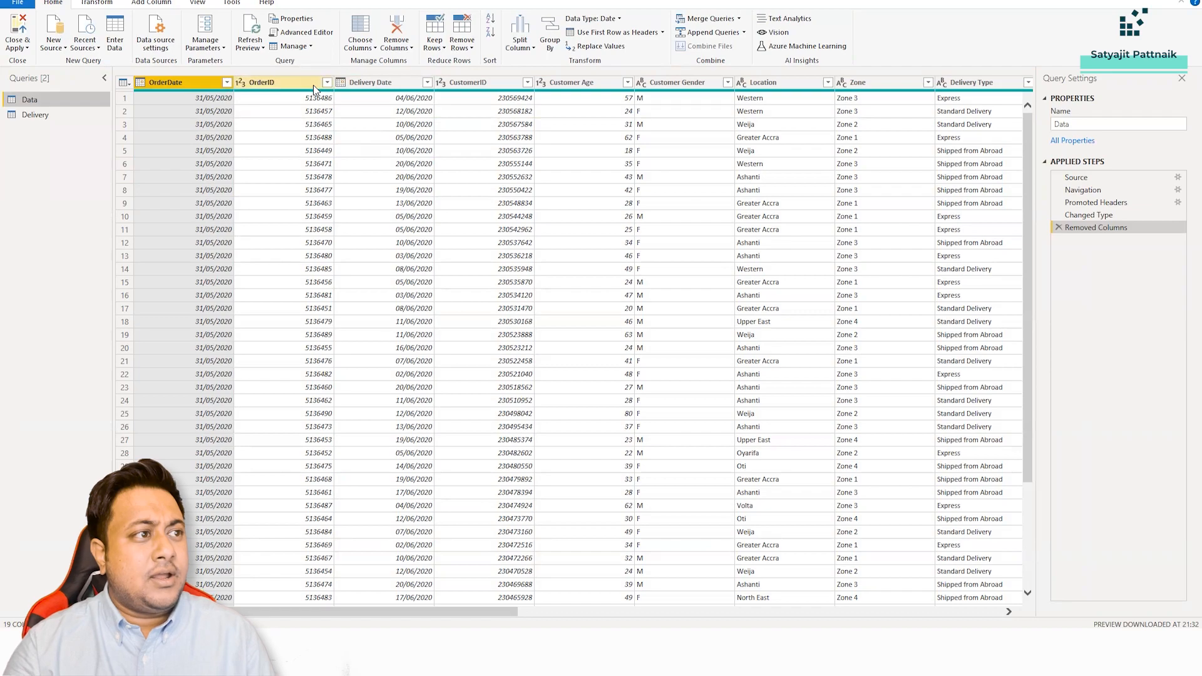
{"action": "left_click", "coordinate": [481, 83]}
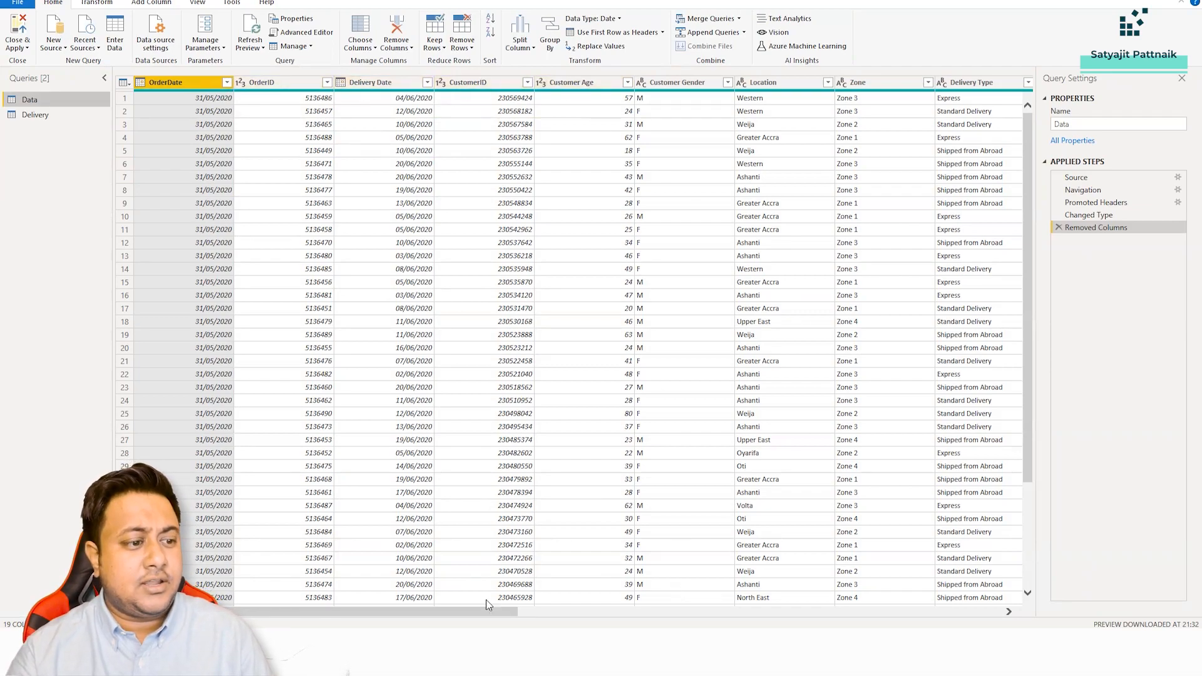
{"action": "scroll", "scroll_direction": "right", "scroll_amount": 3}
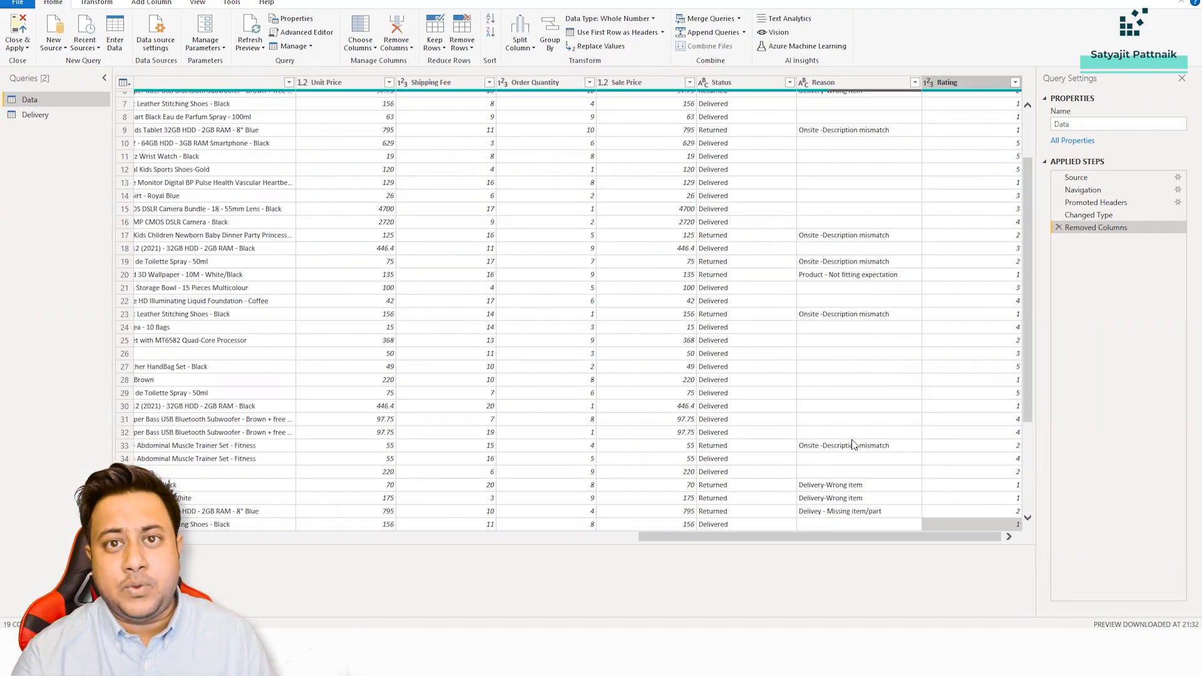
{"action": "left_click", "coordinate": [36, 114]}
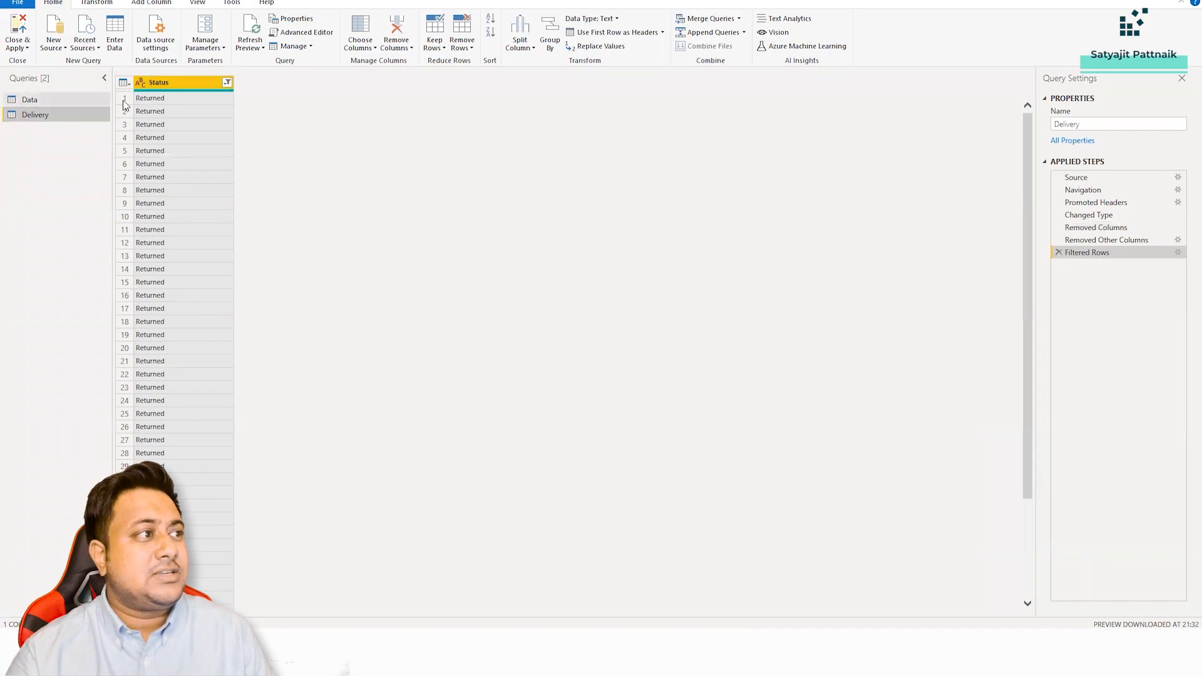
Close & Apply the queries to return to the FestMan dashboard report view.
{"action": "scroll", "scroll_direction": "down", "scroll_amount": 3}
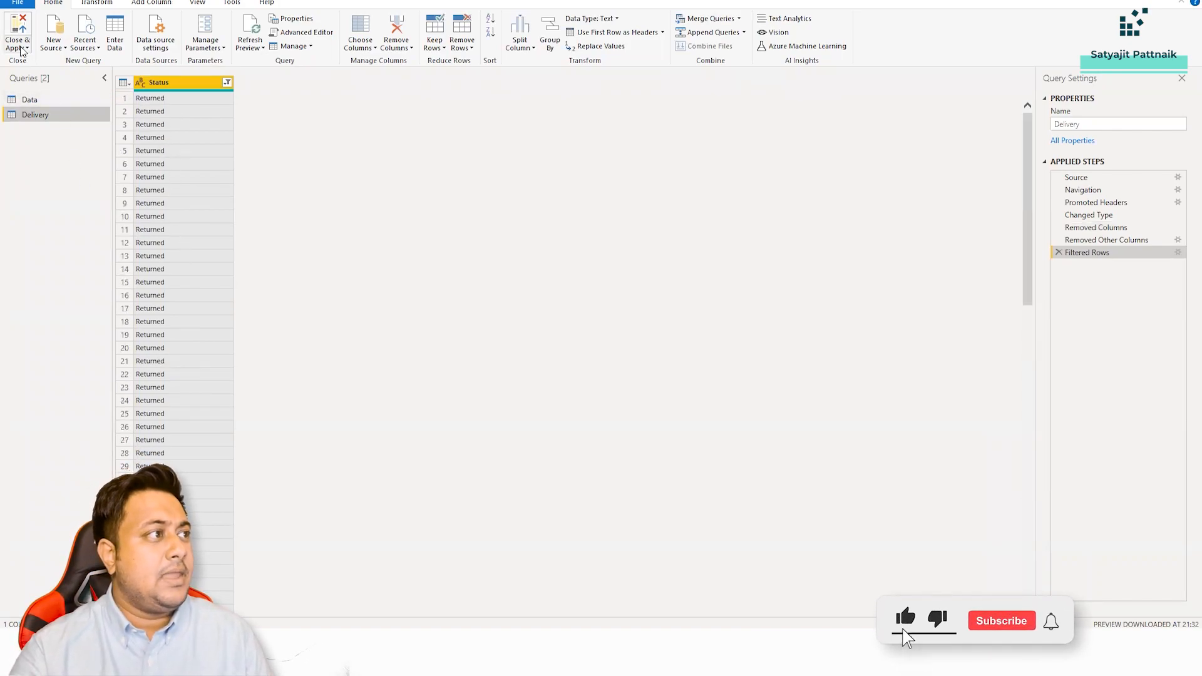
{"action": "left_click", "coordinate": [17, 32]}
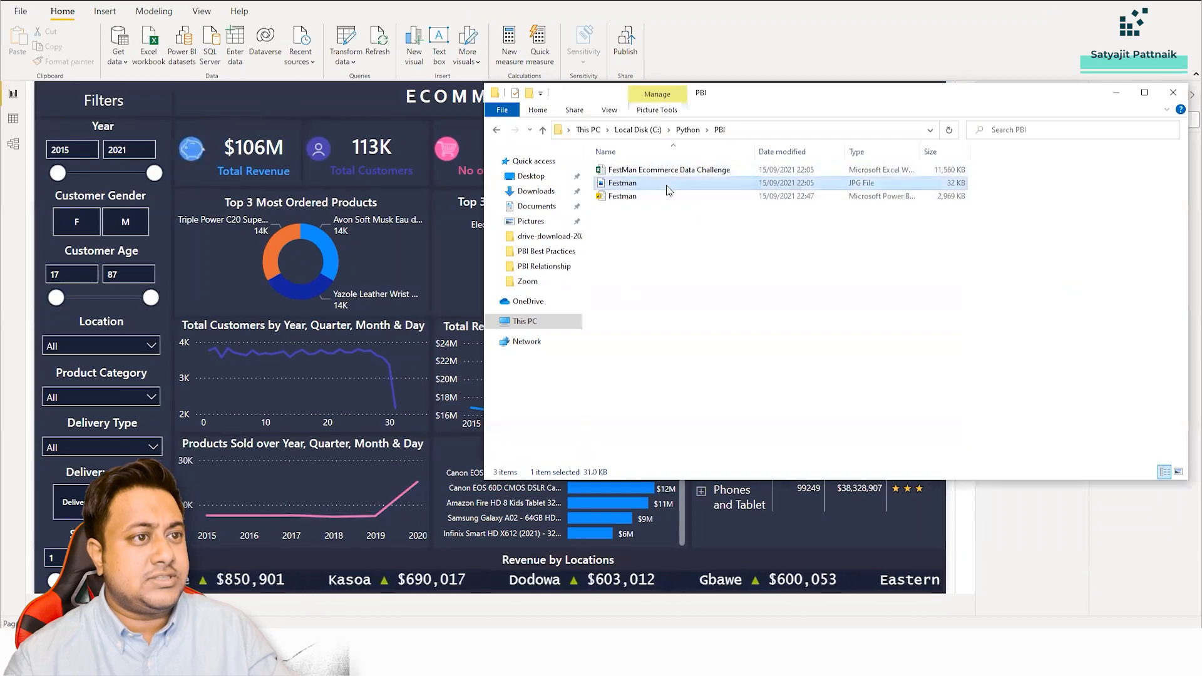
View Festman.jpg from the PBI folder, then return to the Power BI report canvas.
{"action": "double_click", "coordinate": [623, 183]}
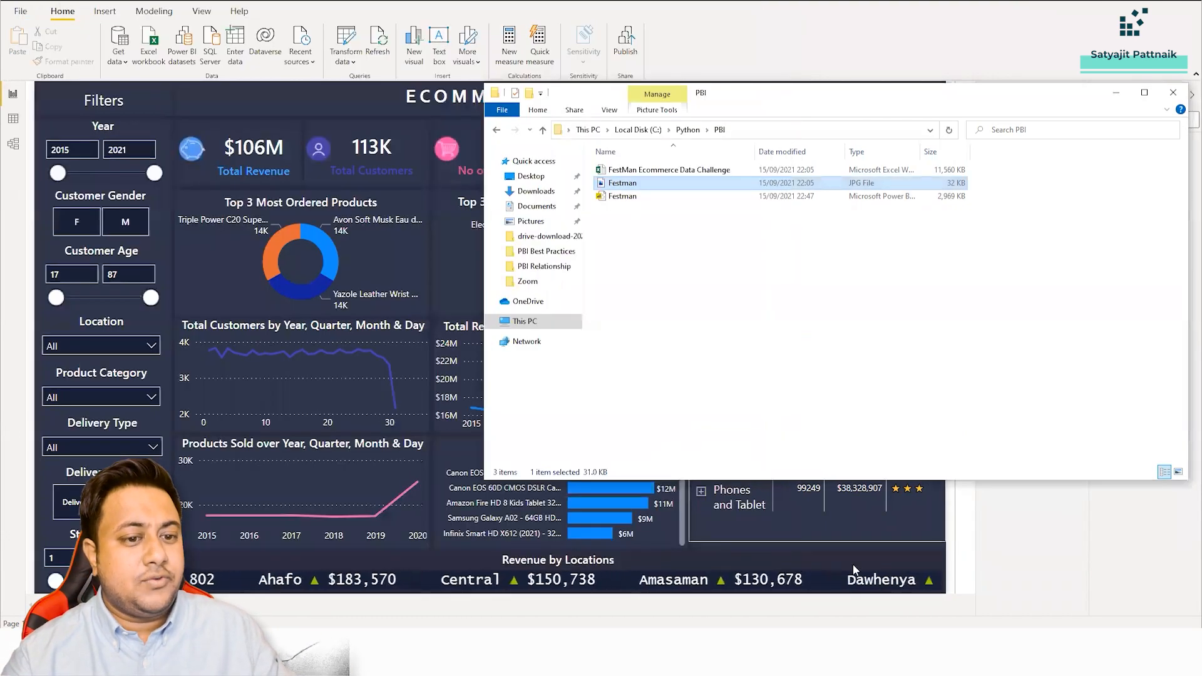
{"action": "left_click", "coordinate": [1173, 92]}
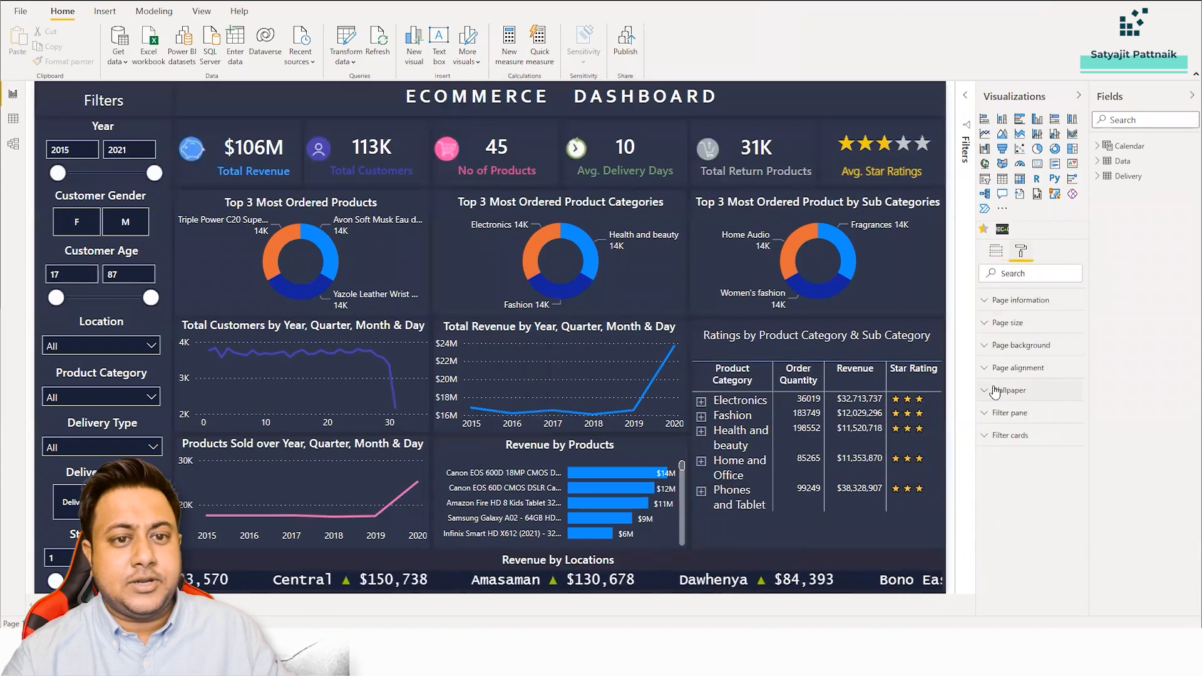
Remove the dataset.jpg page background and start adding a new image.
{"action": "left_click", "coordinate": [1022, 345]}
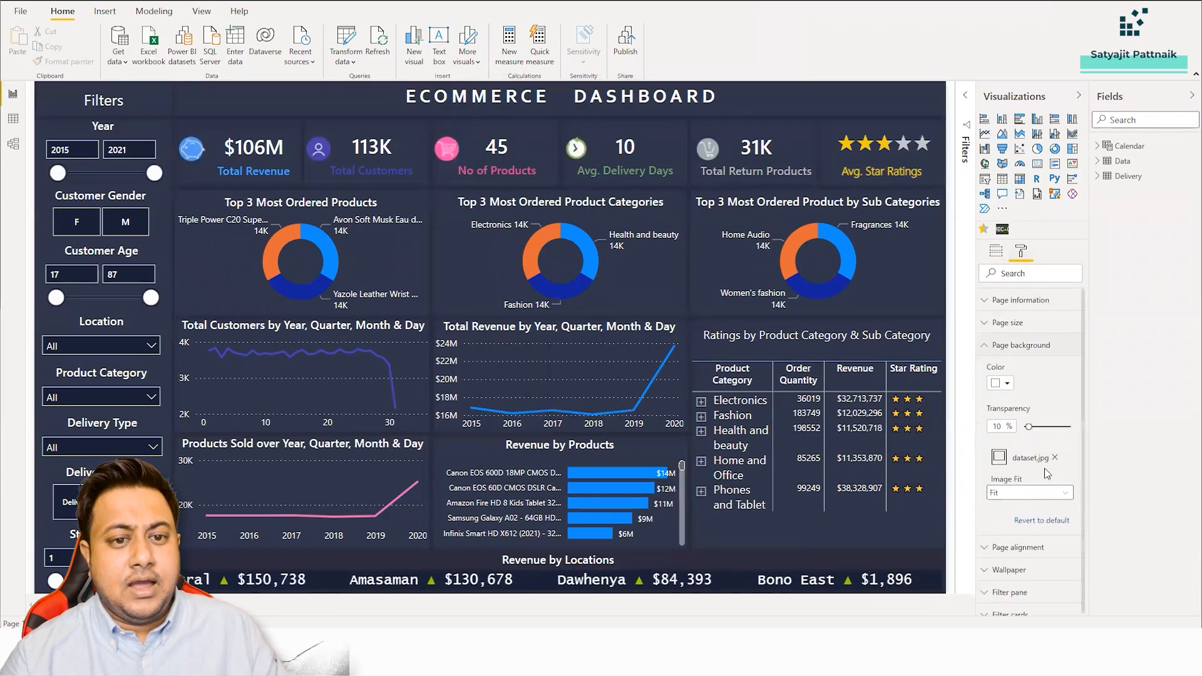
{"action": "left_click", "coordinate": [1055, 459]}
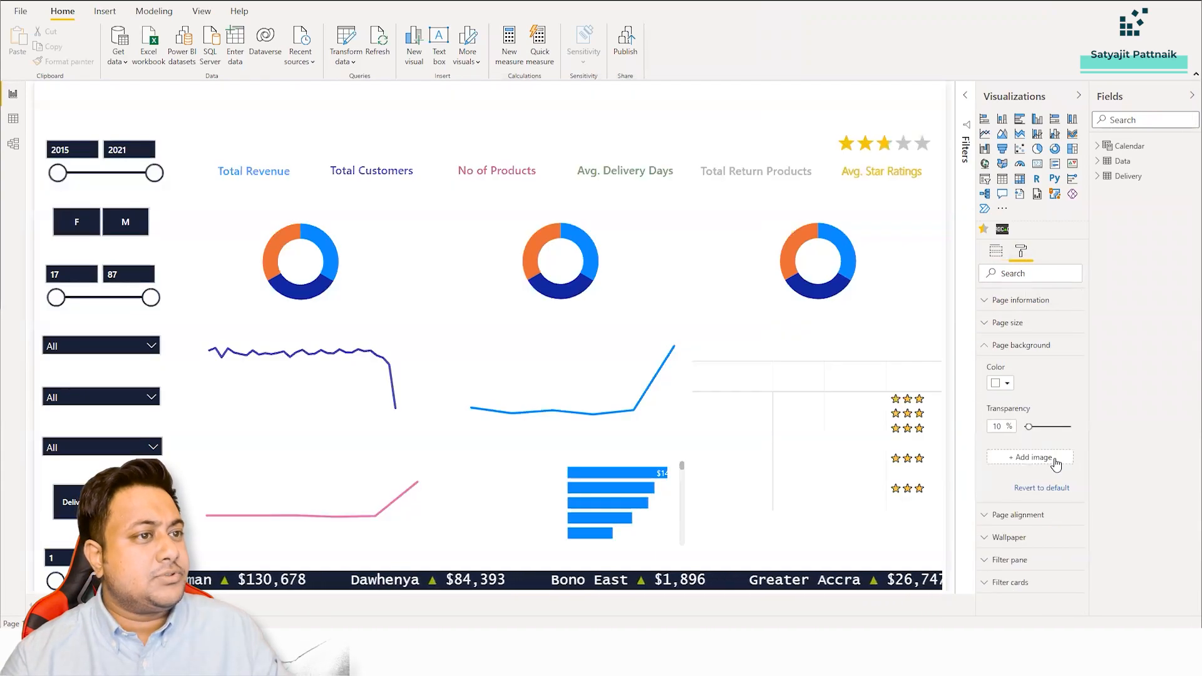
{"action": "left_click", "coordinate": [1028, 457]}
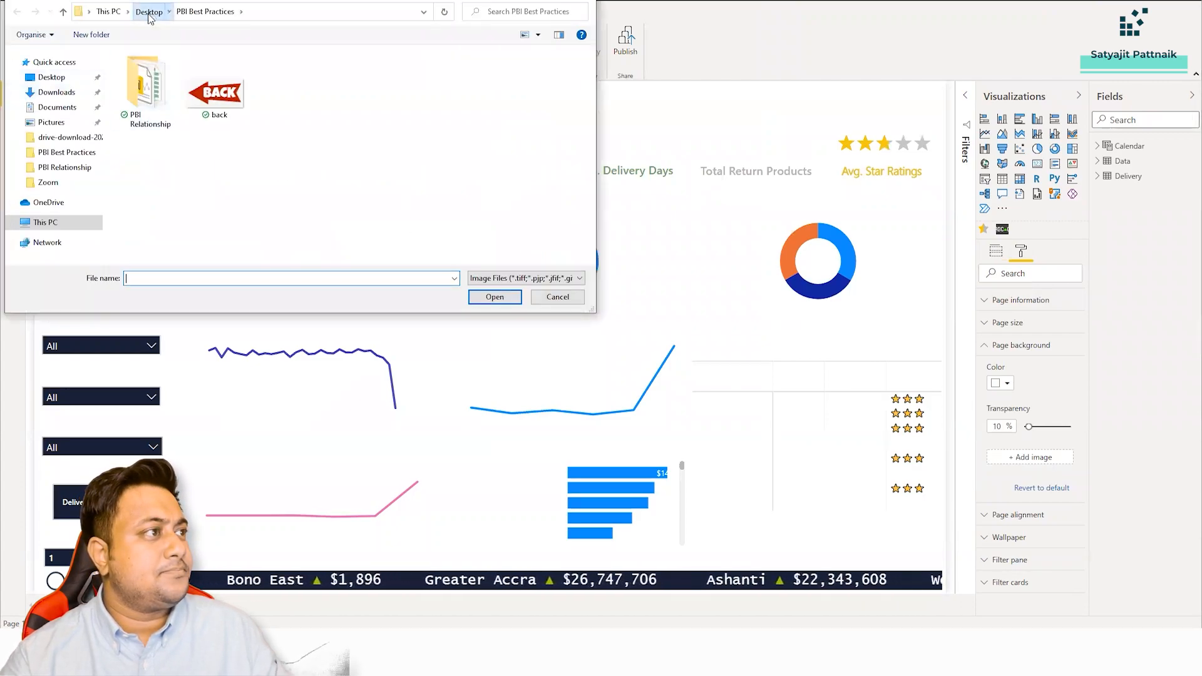
Browse to C:\Python\PBI to pick Festman.jpg as the background.
{"action": "left_click", "coordinate": [108, 11]}
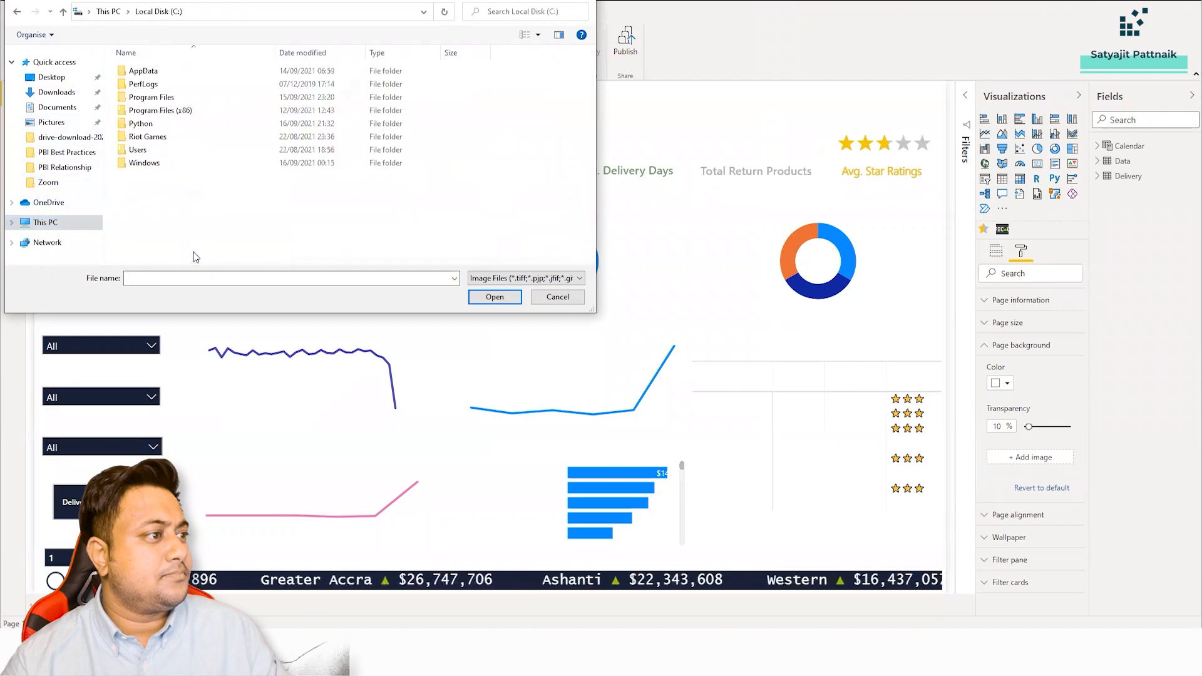
{"action": "double_click", "coordinate": [141, 124]}
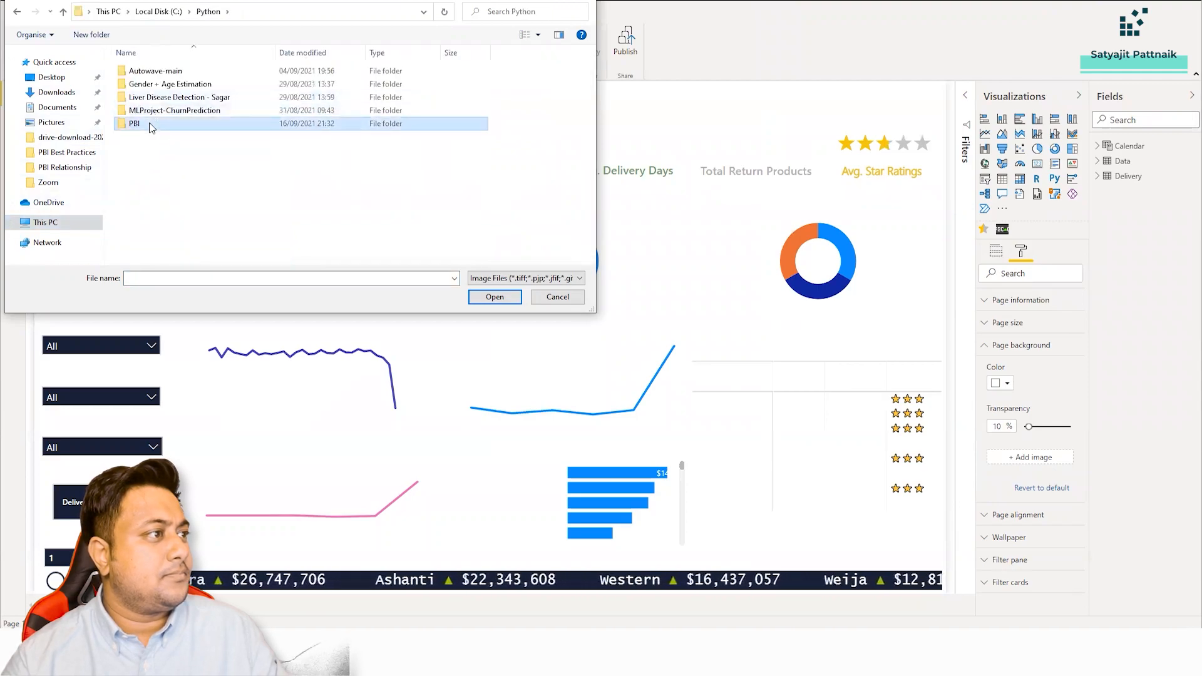
{"action": "left_click", "coordinate": [493, 297]}
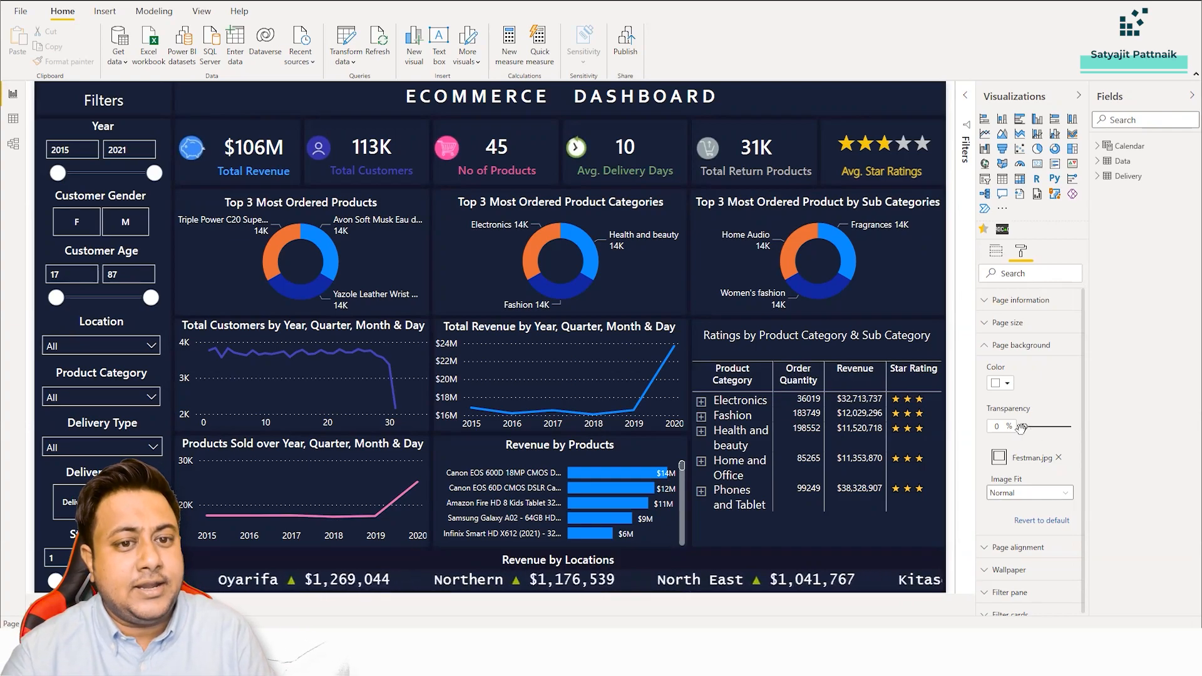
Adjust the background transparency slider, trying about 24%, and settle on 10%.
{"action": "left_click_drag", "start_coordinate": [1022, 427], "coordinate": [1027, 427]}
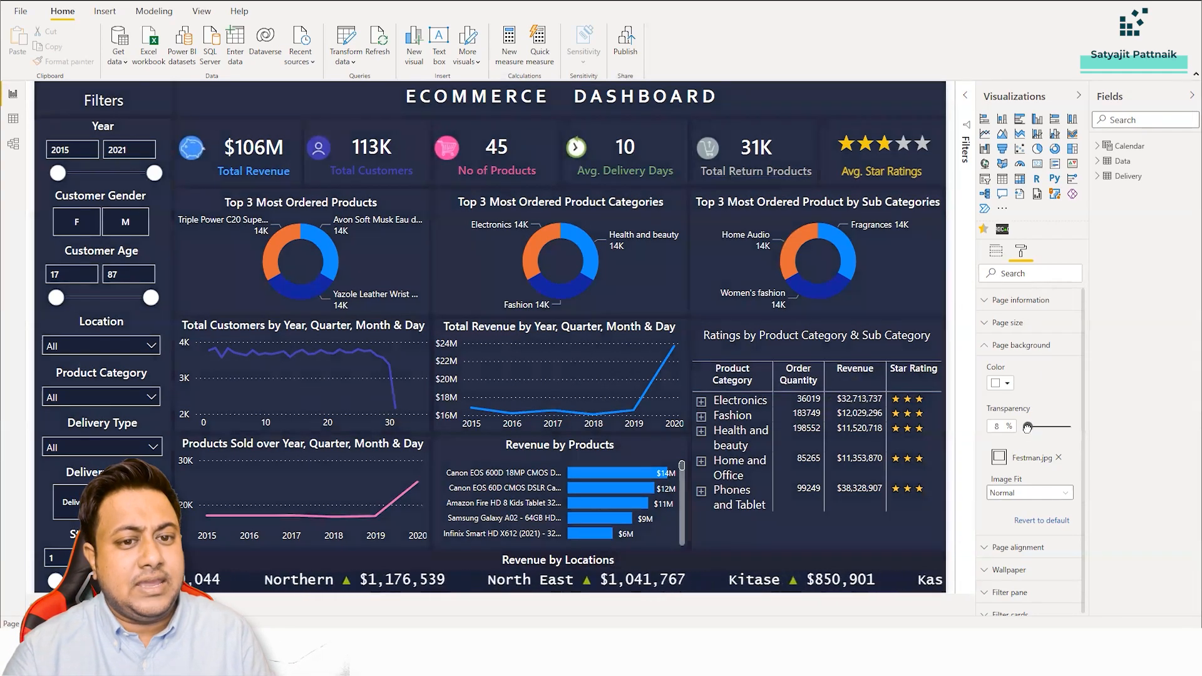
{"action": "left_click_drag", "start_coordinate": [1027, 427], "coordinate": [1039, 427]}
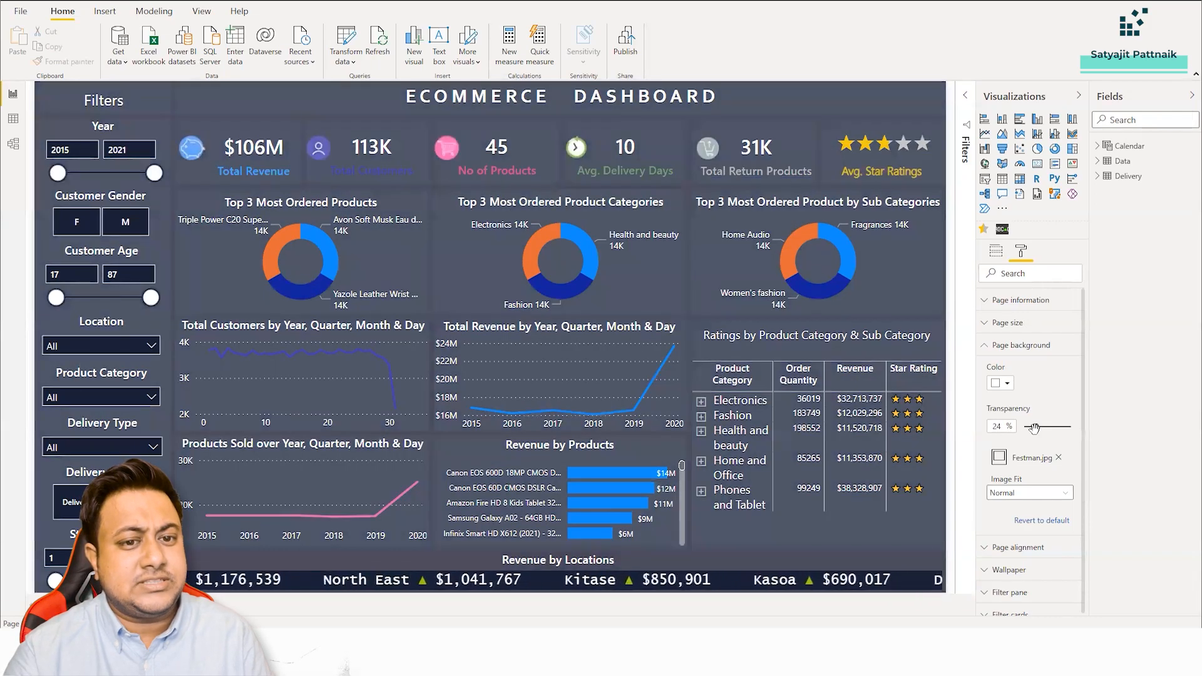
{"action": "left_click_drag", "start_coordinate": [1057, 427], "coordinate": [1039, 428]}
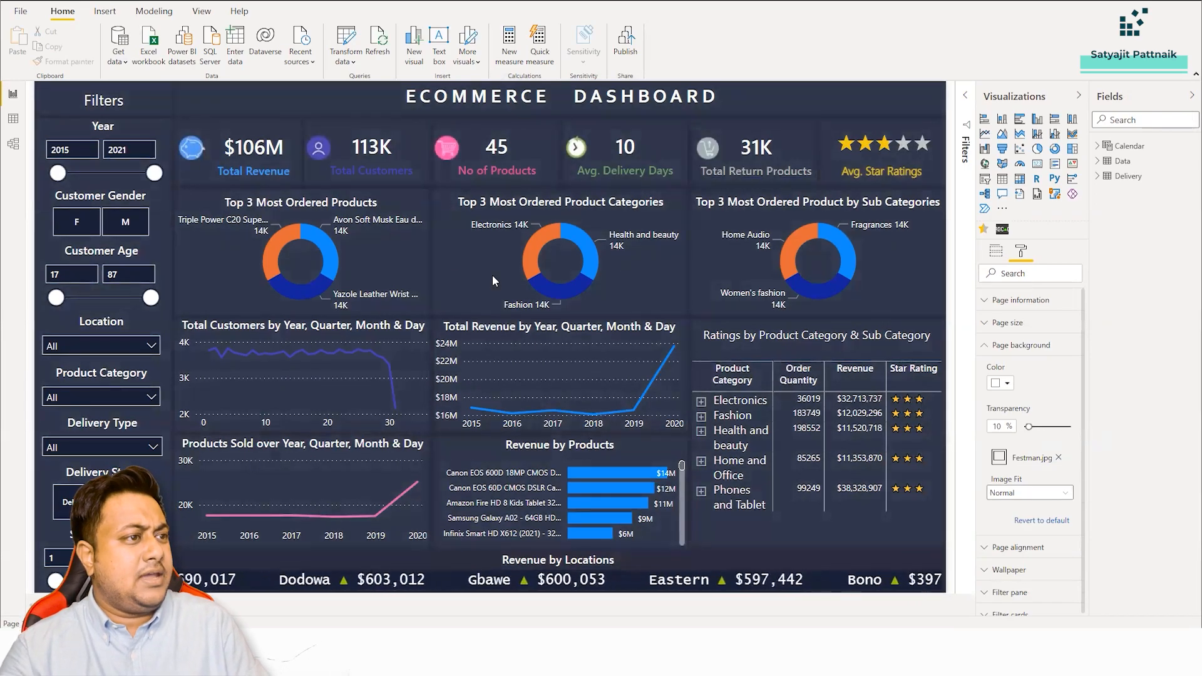
{"action": "left_click", "coordinate": [371, 152]}
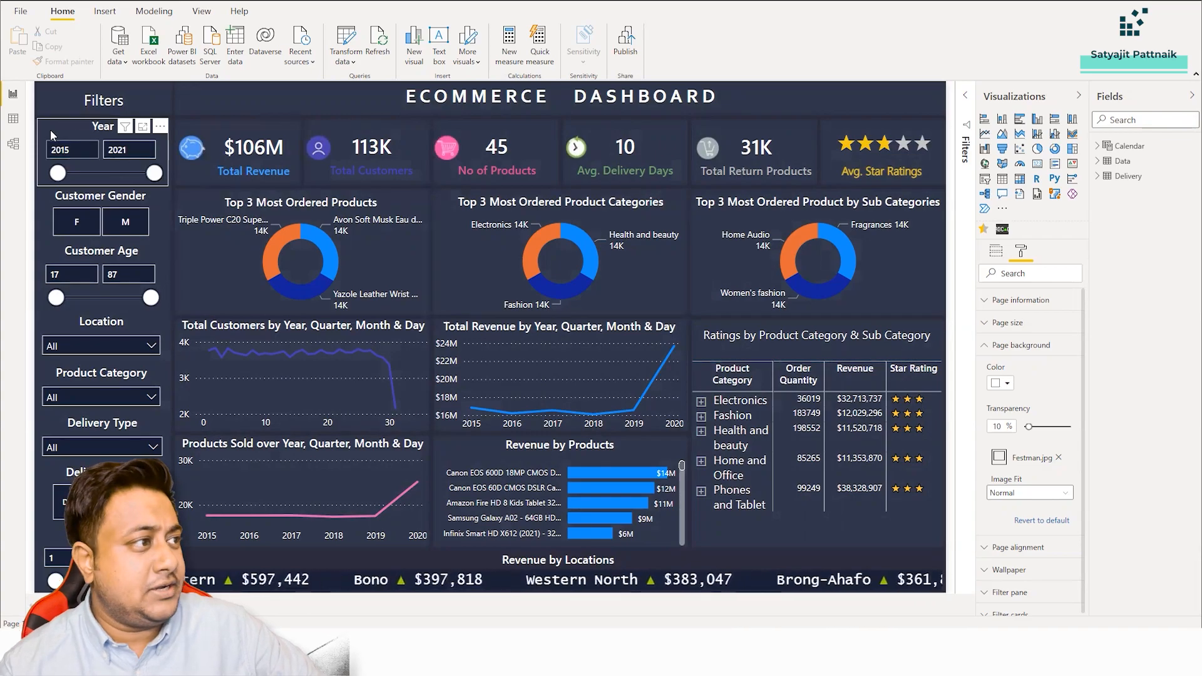
{"action": "left_click_drag", "start_coordinate": [59, 173], "coordinate": [89, 173]}
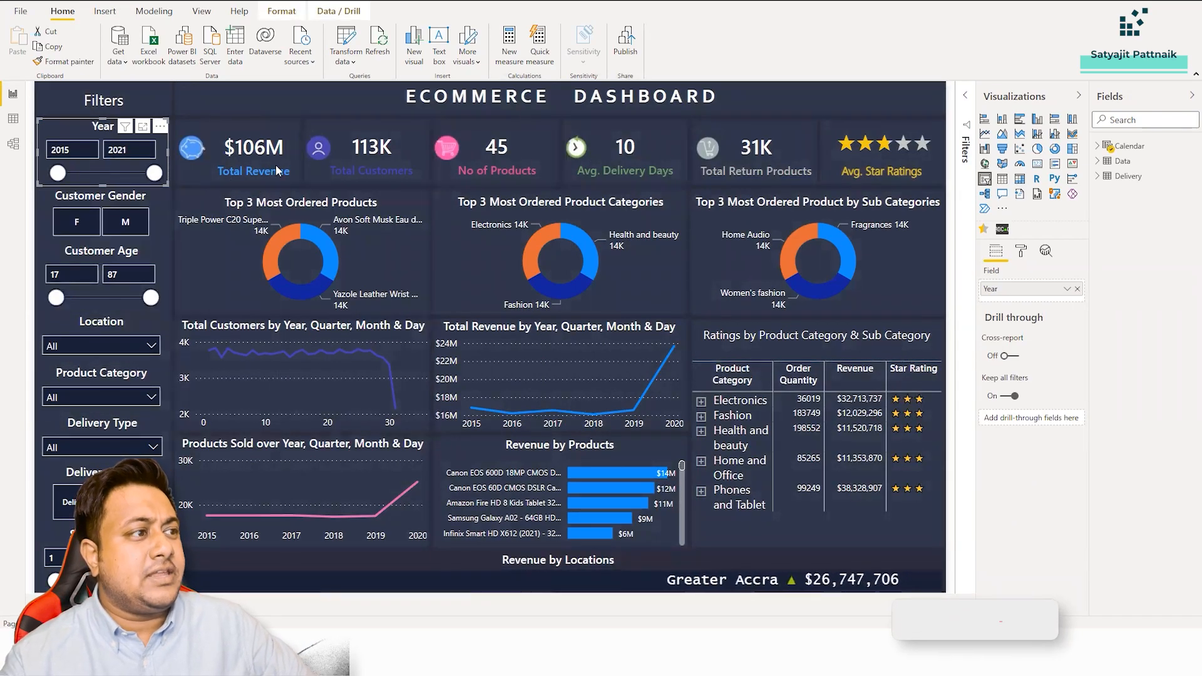
{"action": "left_click", "coordinate": [253, 152]}
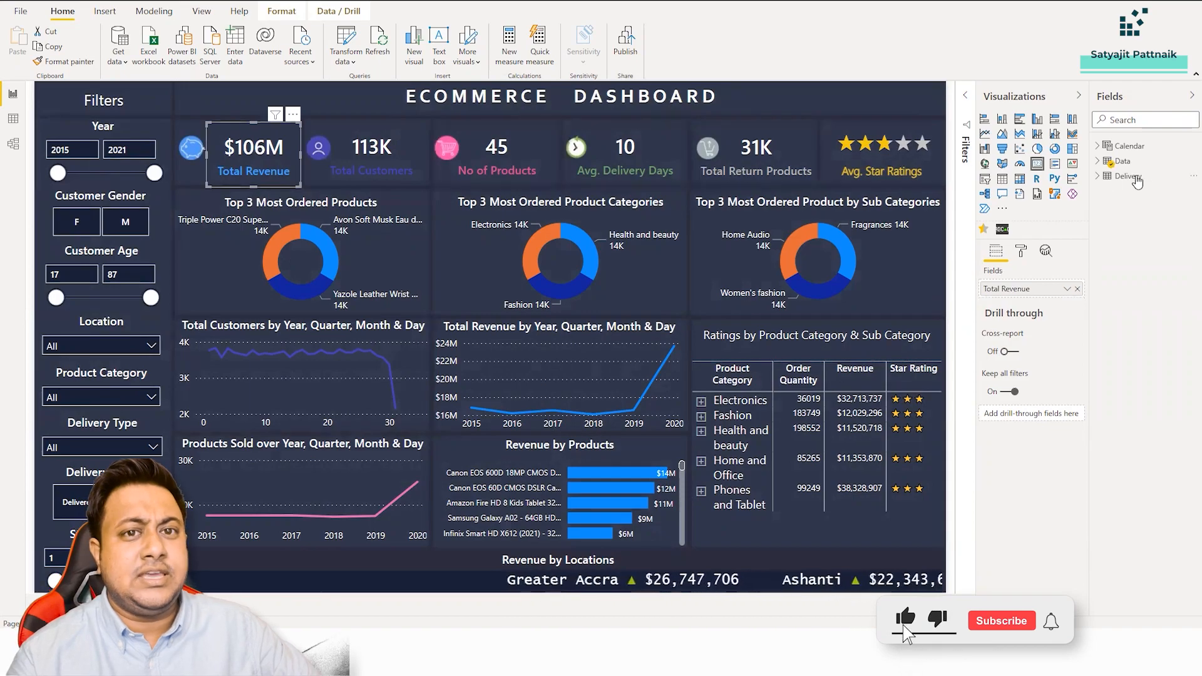
{"action": "left_click", "coordinate": [1100, 162]}
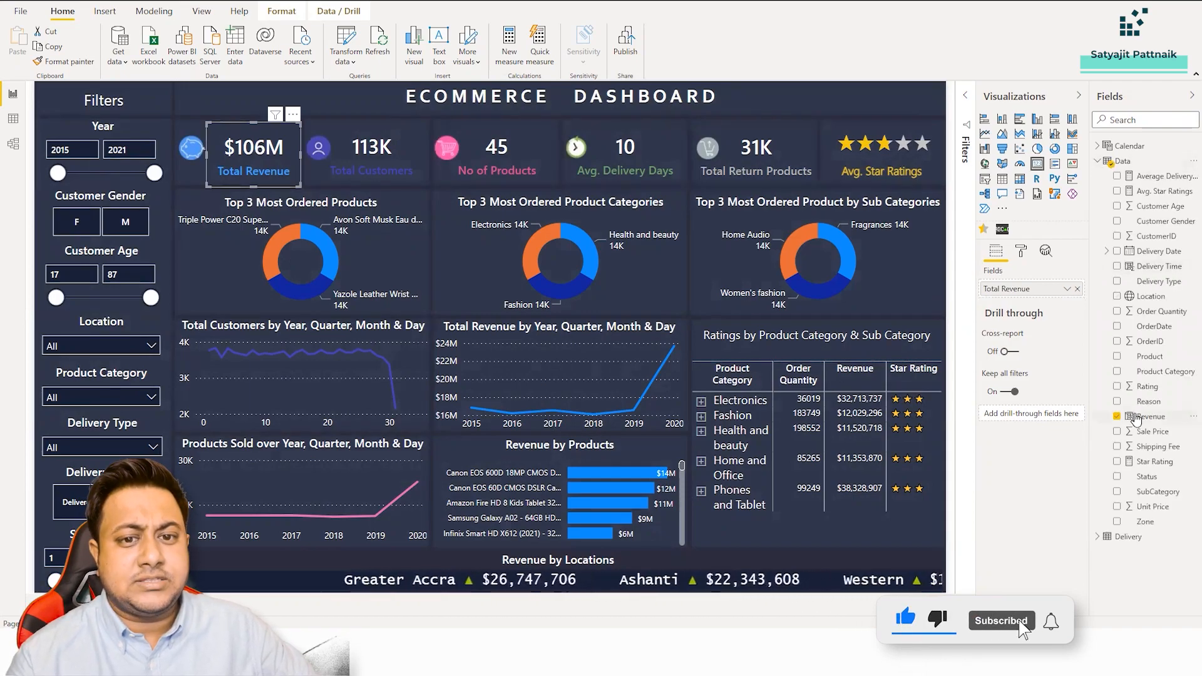
{"action": "left_click", "coordinate": [1150, 416]}
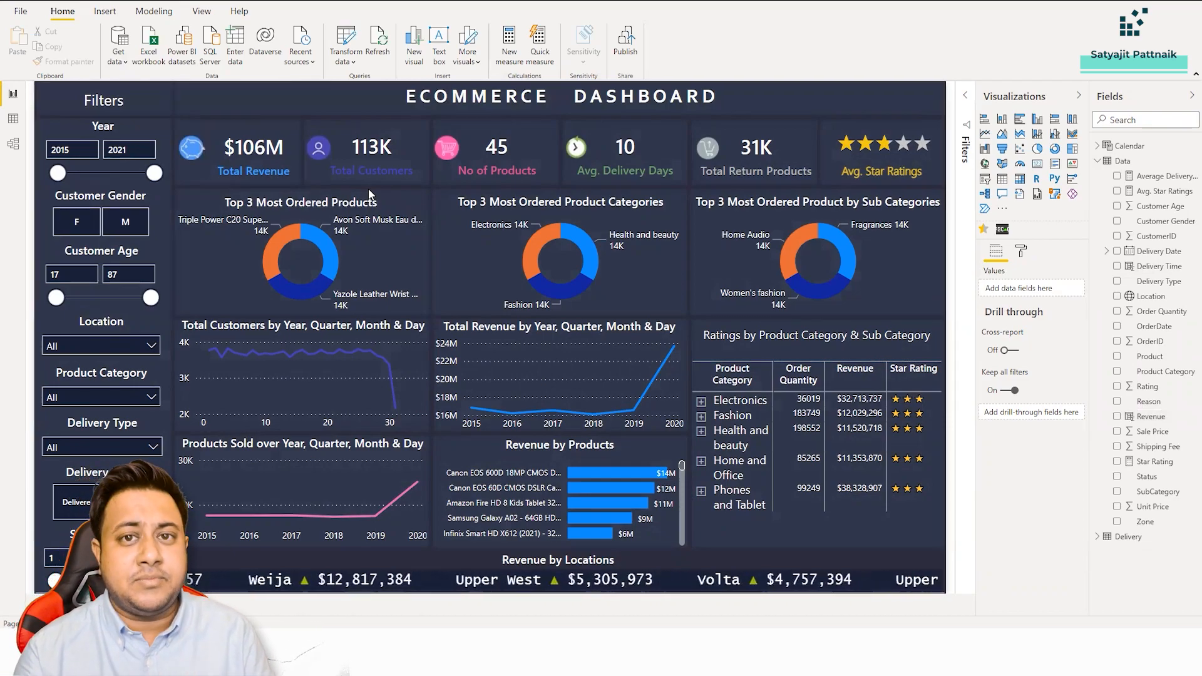
{"action": "left_click", "coordinate": [371, 153]}
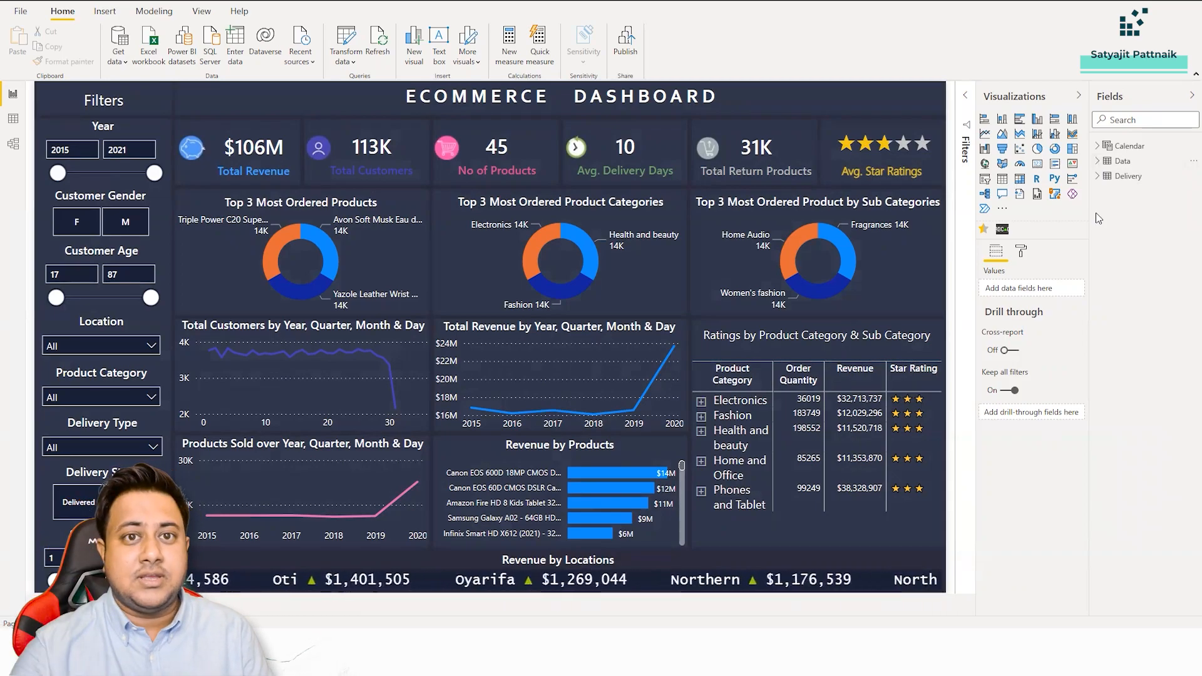
Expand the Delivery fields and select the Revenue by Locations ticker to see Location and Revenue wells.
{"action": "left_click", "coordinate": [1099, 176]}
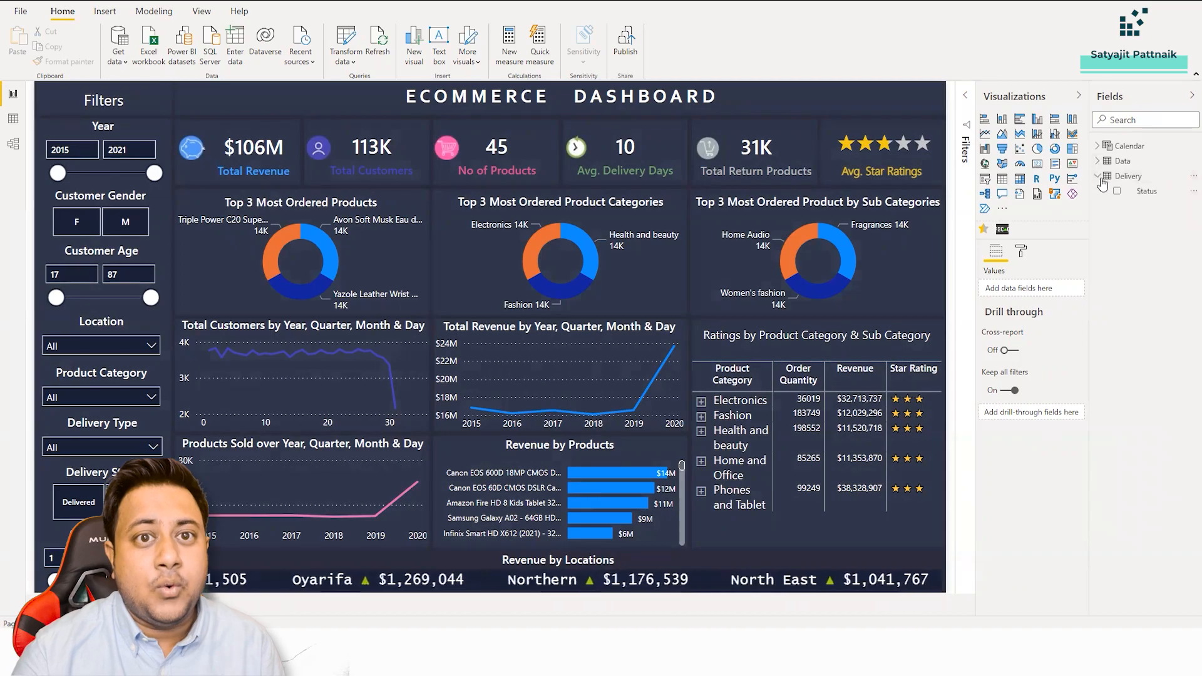
{"action": "left_click", "coordinate": [1124, 160]}
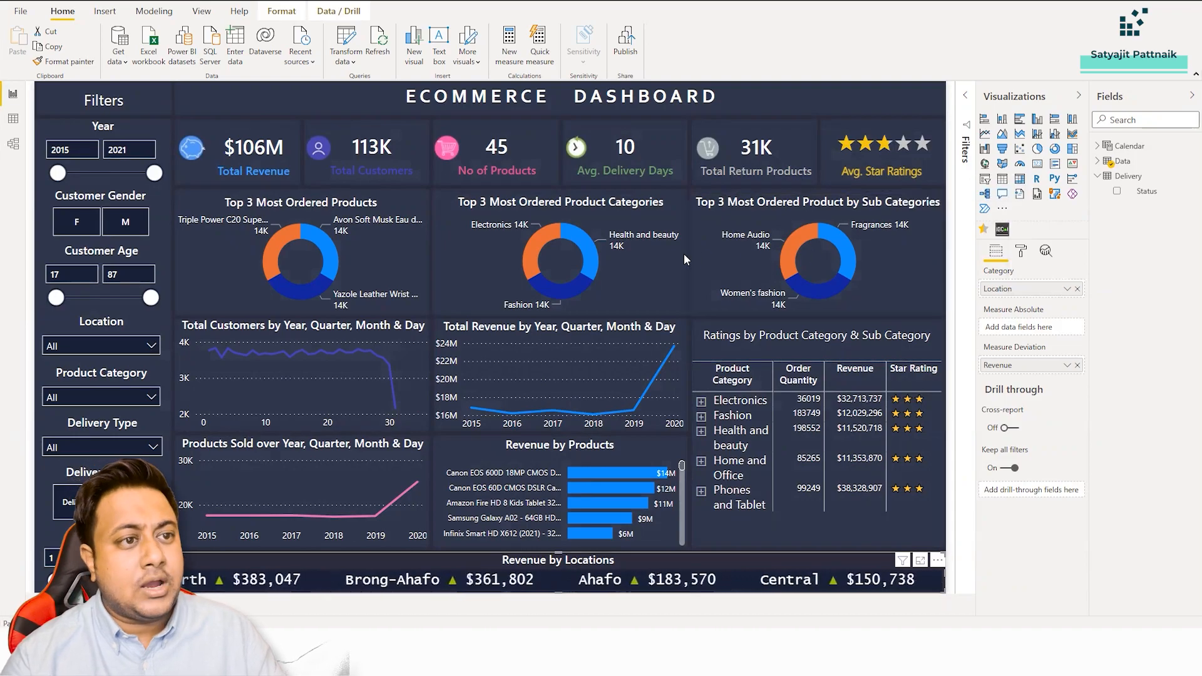
{"action": "left_click", "coordinate": [377, 40]}
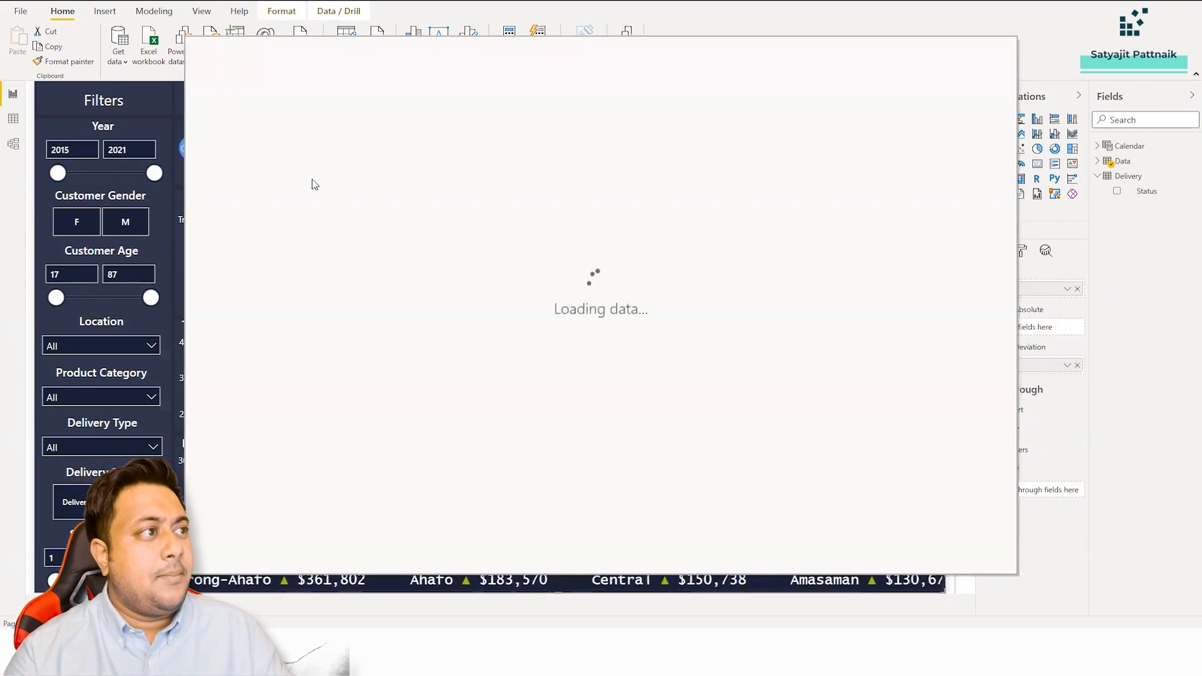
{"action": "type", "text": "scro"}
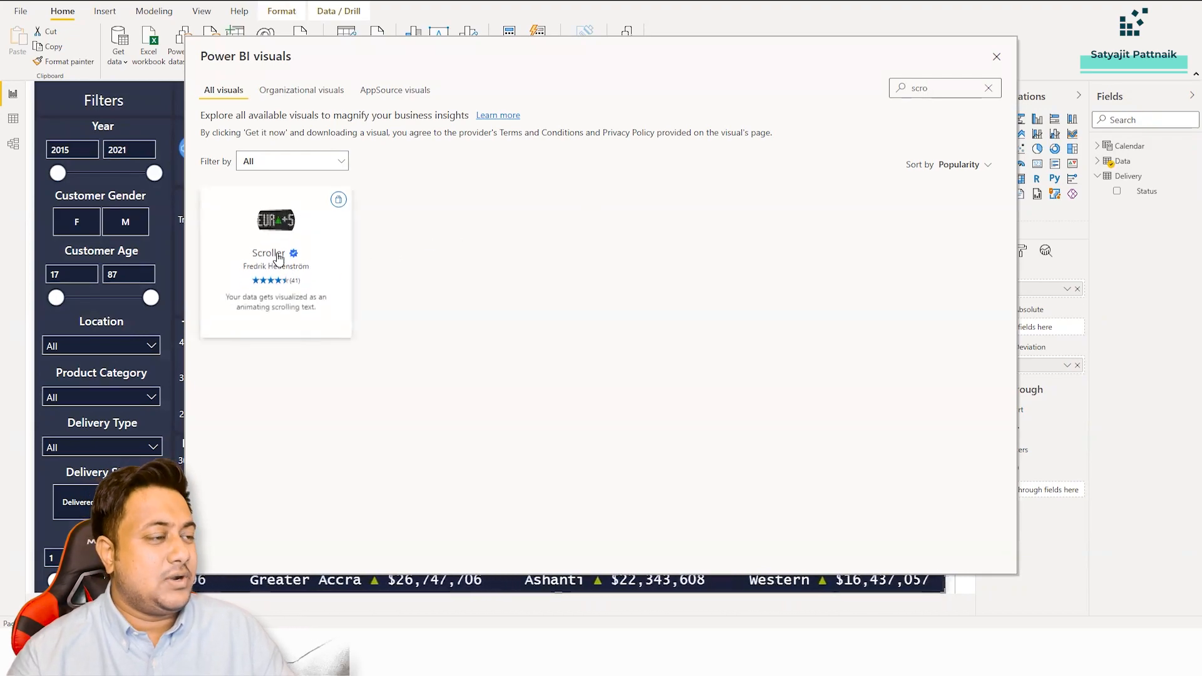
{"action": "left_click", "coordinate": [997, 56]}
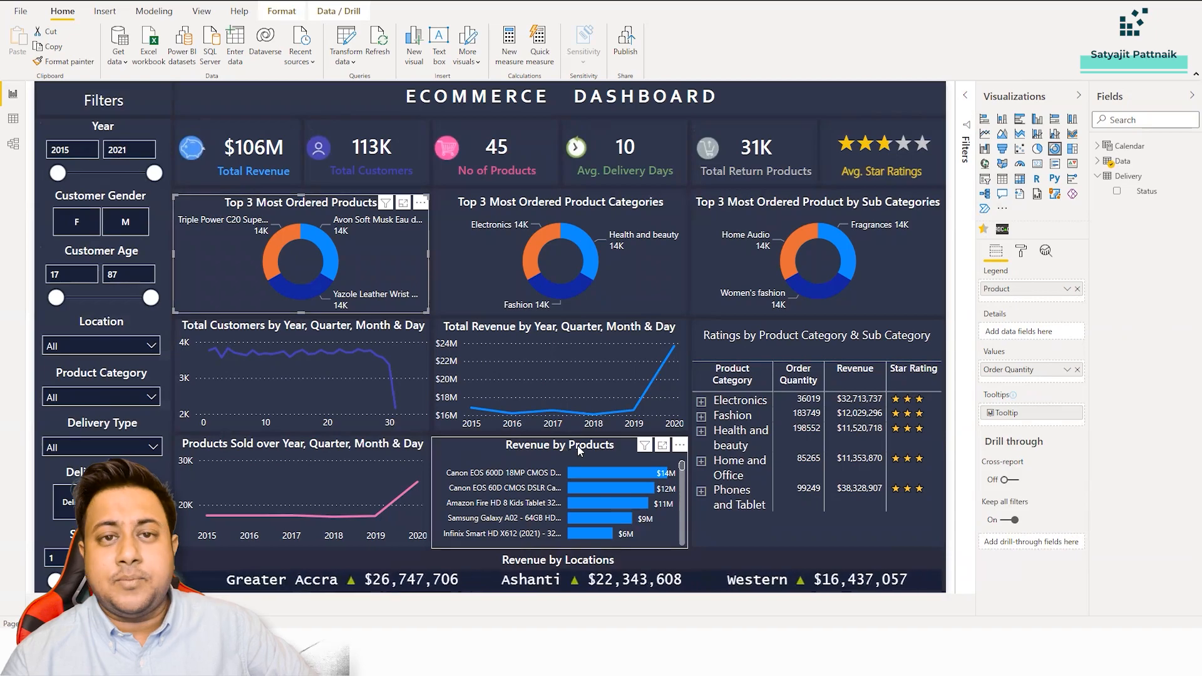
{"action": "mouse_move", "coordinate": [586, 474]}
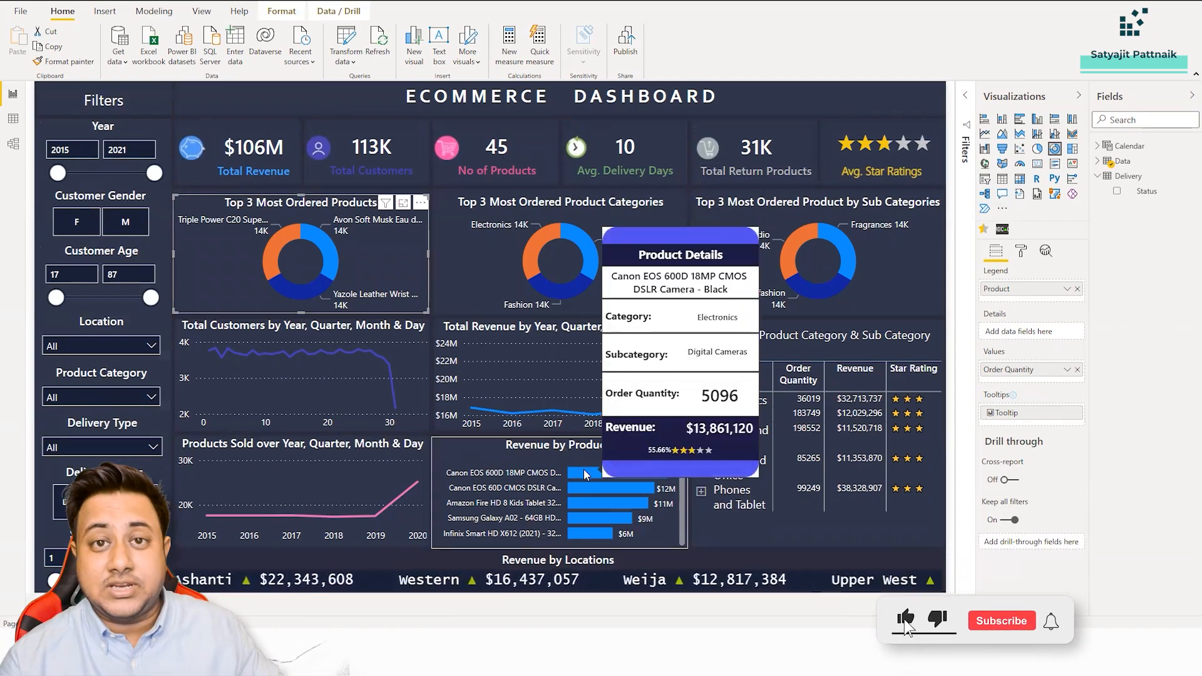
Switch to the Tooltip page holding the Product Details card.
{"action": "left_click", "coordinate": [1001, 620]}
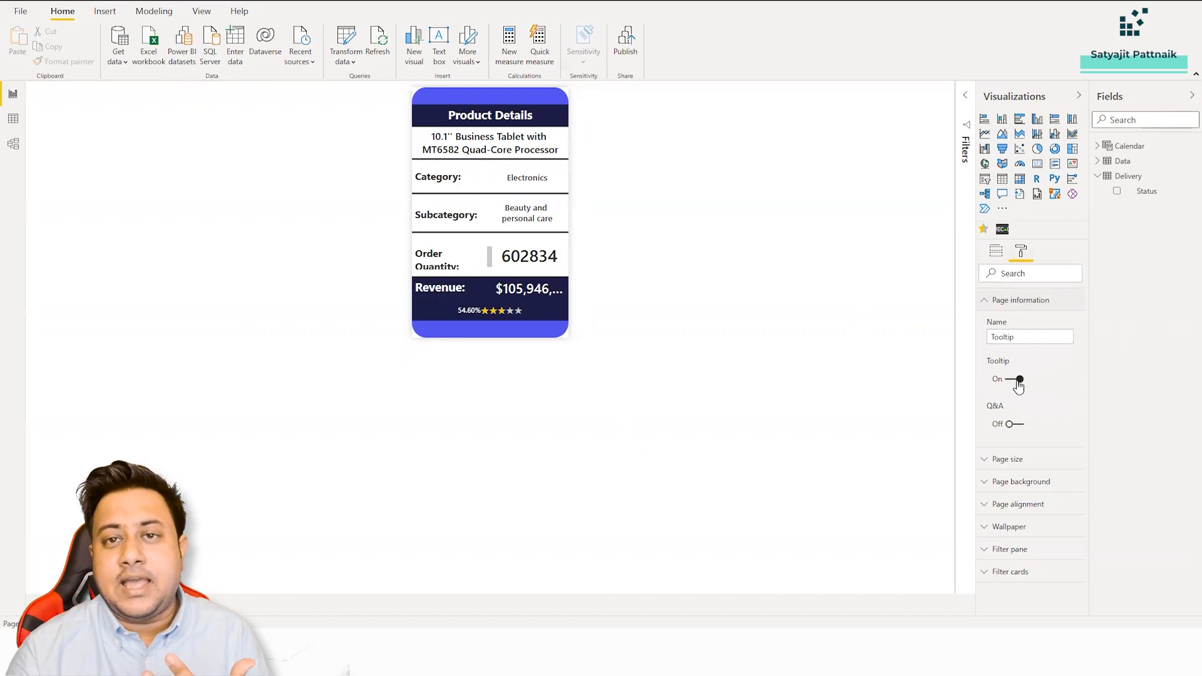
Check the Page information Tooltip toggle is On, then return to the main dashboard page.
{"action": "left_click", "coordinate": [1015, 379]}
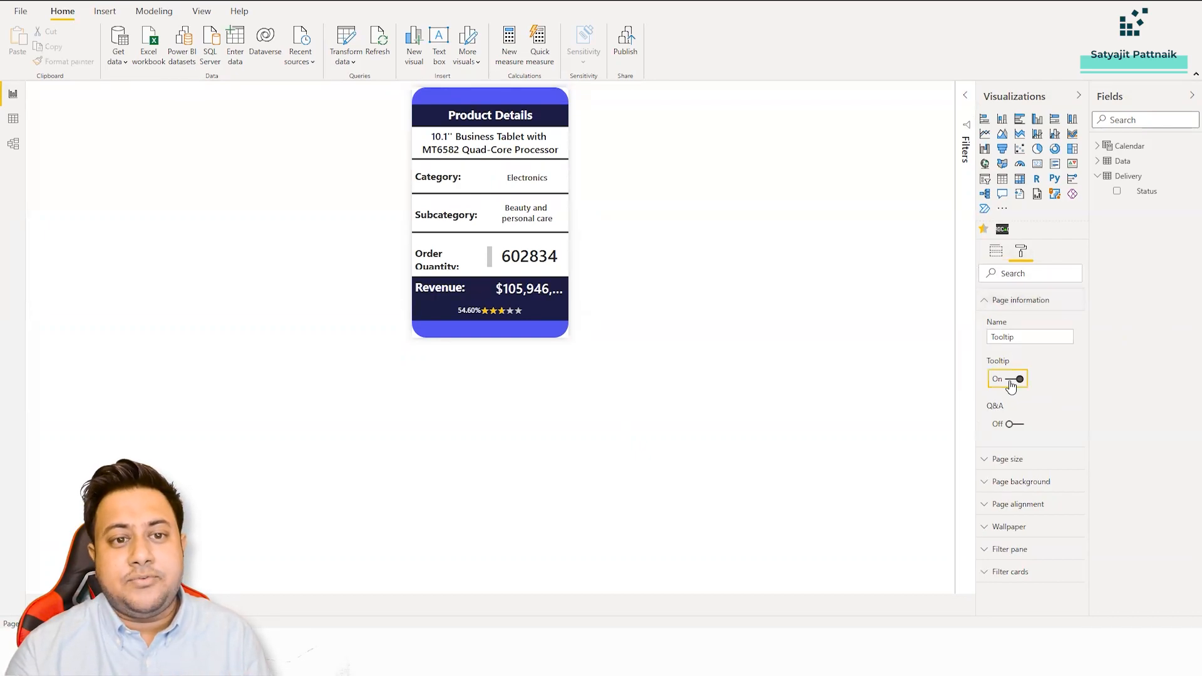
{"action": "left_click", "coordinate": [1007, 379]}
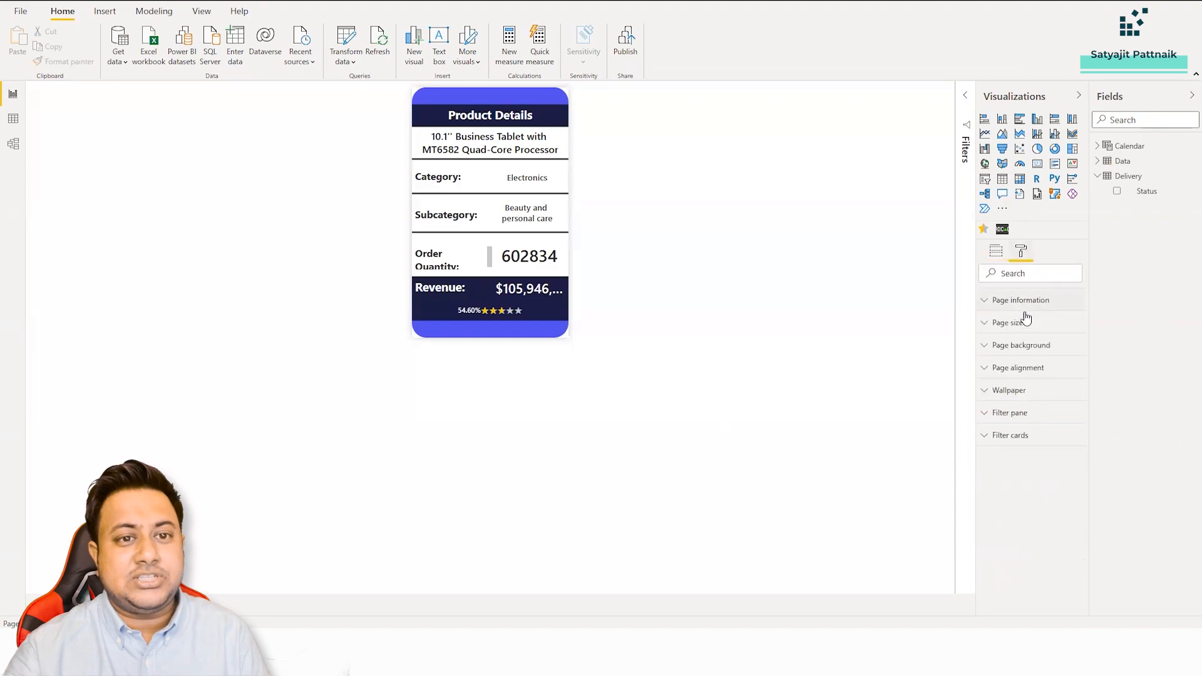
{"action": "left_click", "coordinate": [1020, 299]}
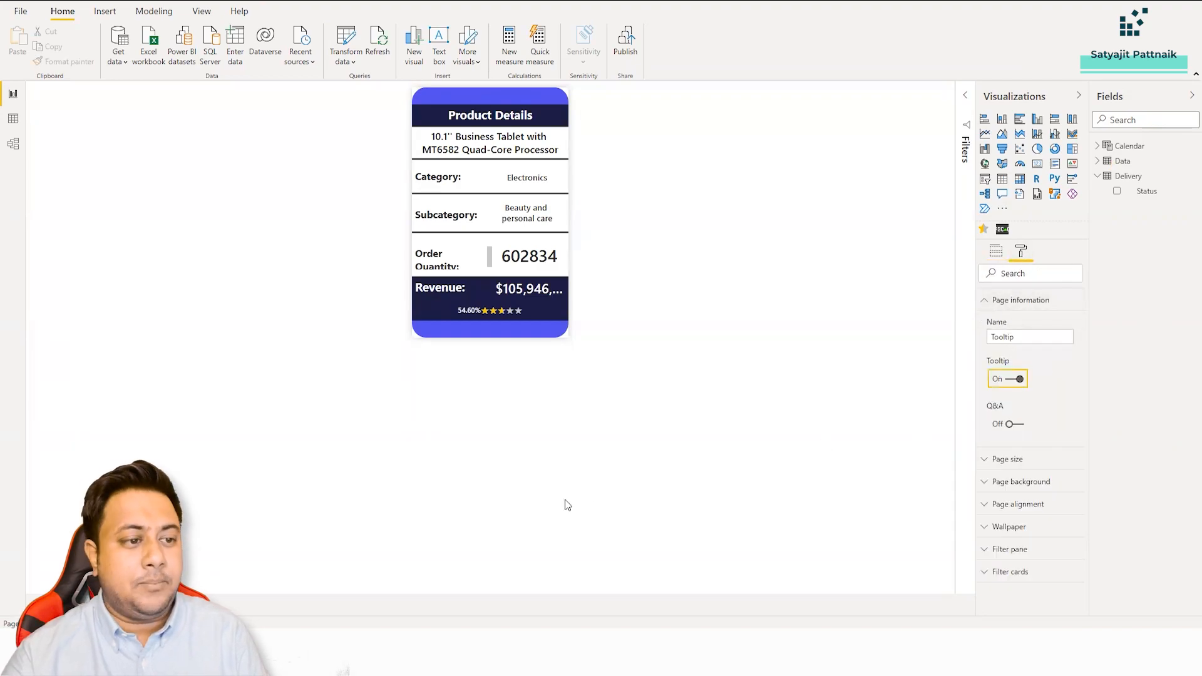
{"action": "left_click", "coordinate": [1007, 378]}
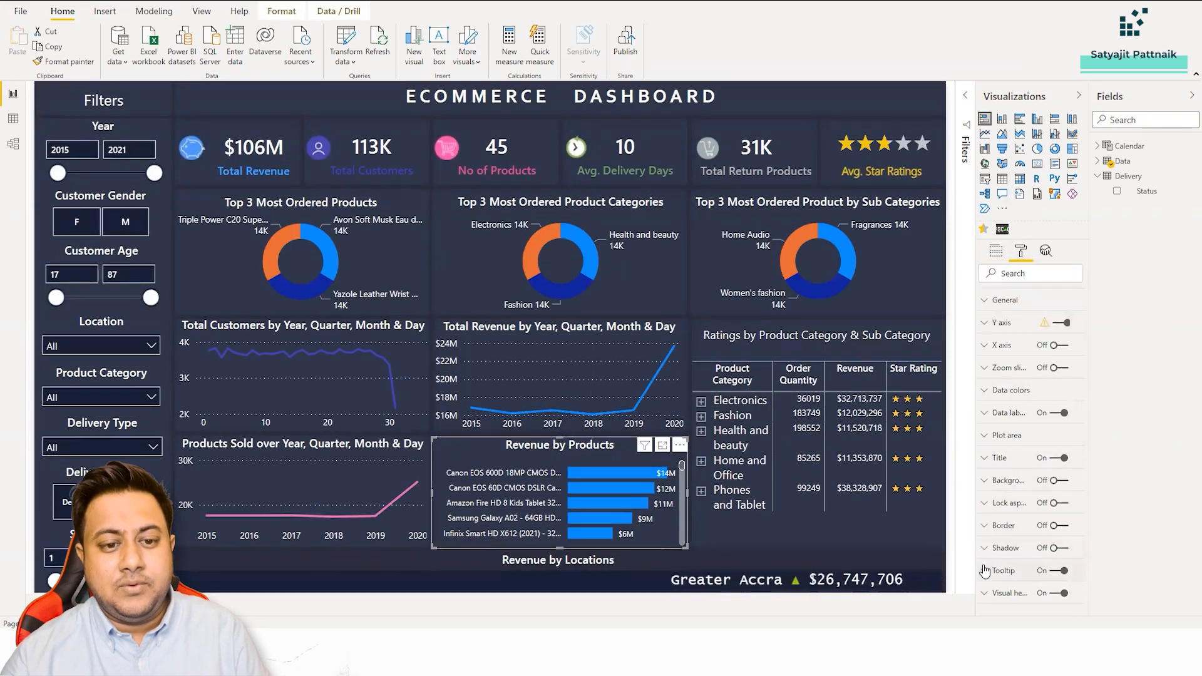
Verify Revenue by Products tooltip is Report page type on Tooltip, then select Avg. Star Ratings.
{"action": "left_click", "coordinate": [1028, 332]}
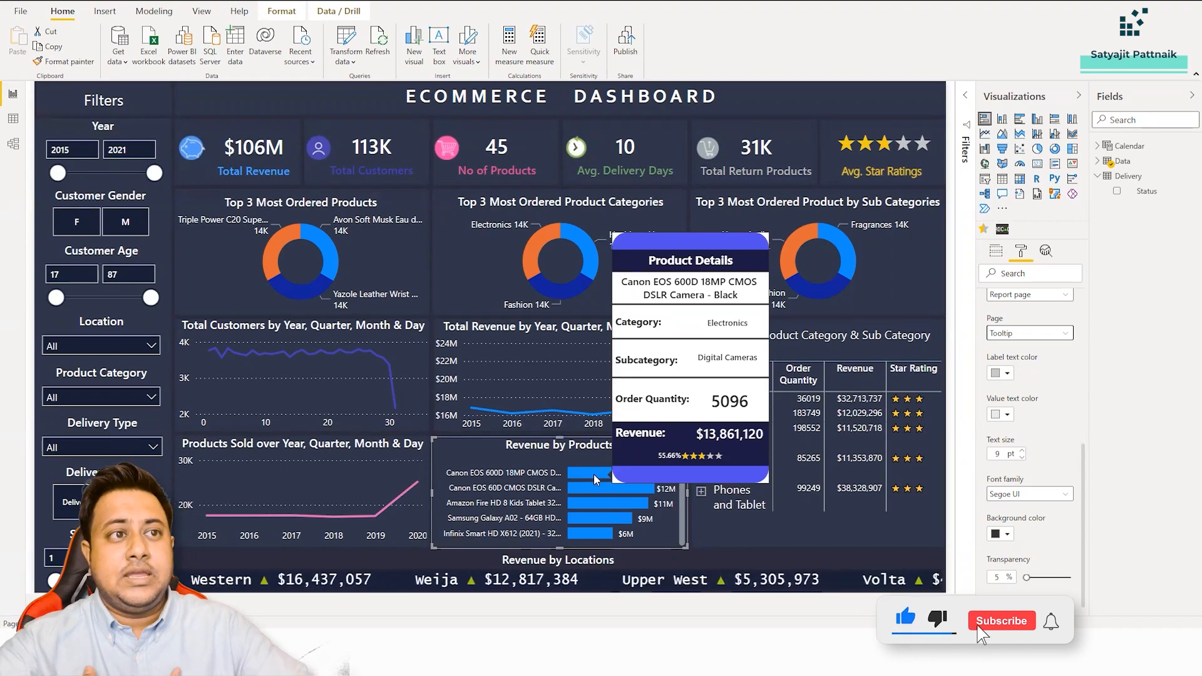
{"action": "left_click", "coordinate": [1001, 621]}
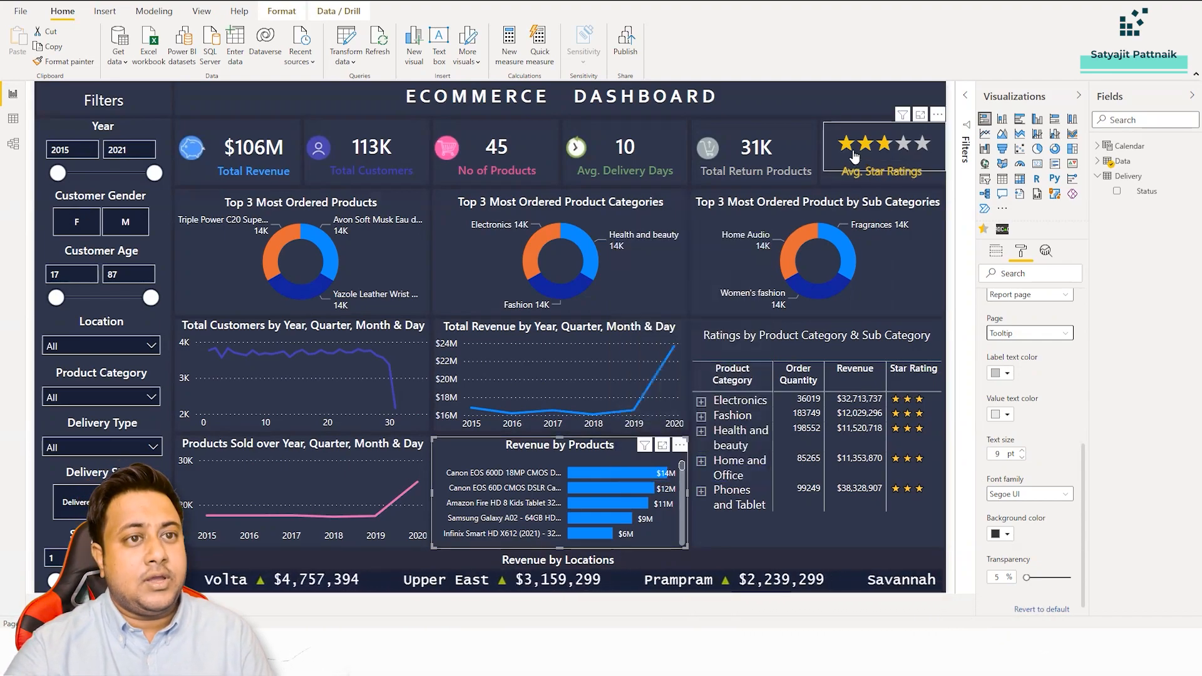
Select the Avg. Star Ratings visual to show its report-page tooltip formatting.
{"action": "left_click", "coordinate": [1021, 250]}
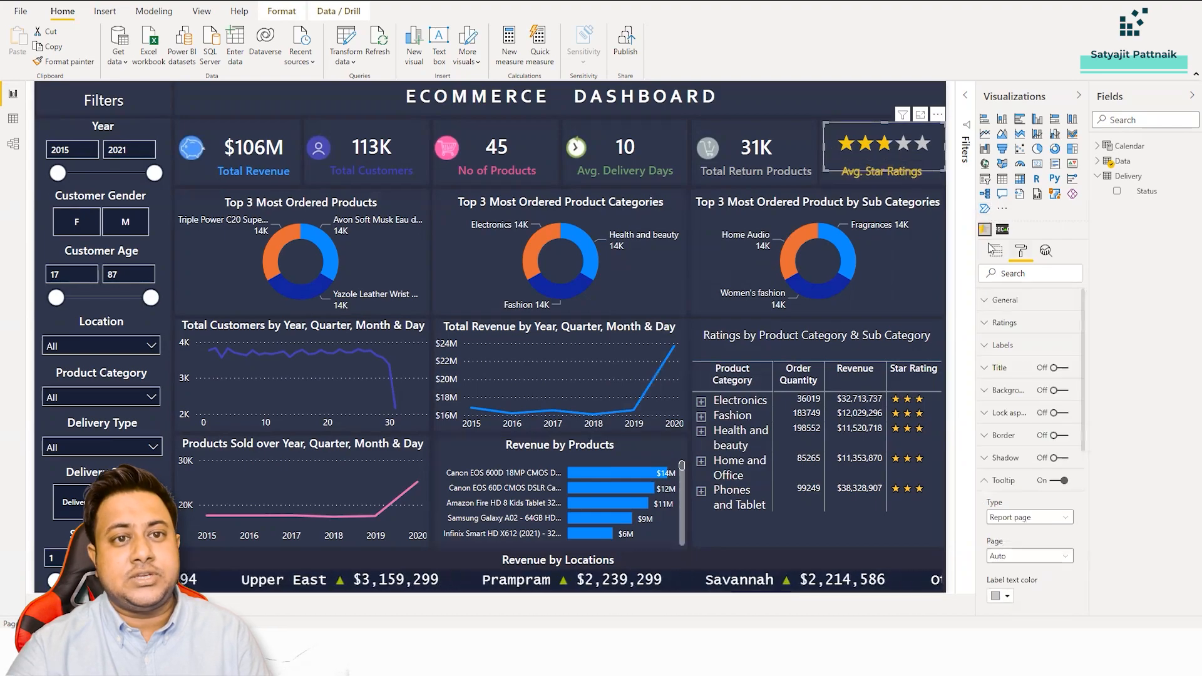
{"action": "mouse_move", "coordinate": [985, 231]}
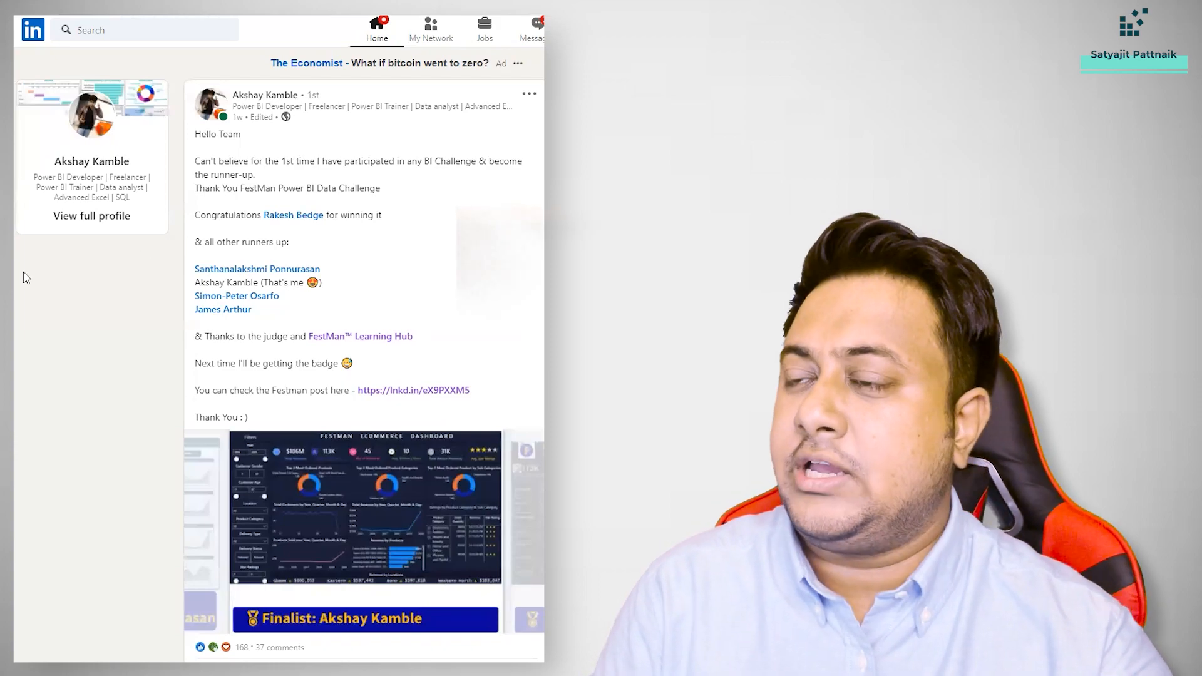
{"action": "scroll", "scroll_direction": "down", "scroll_amount": 3}
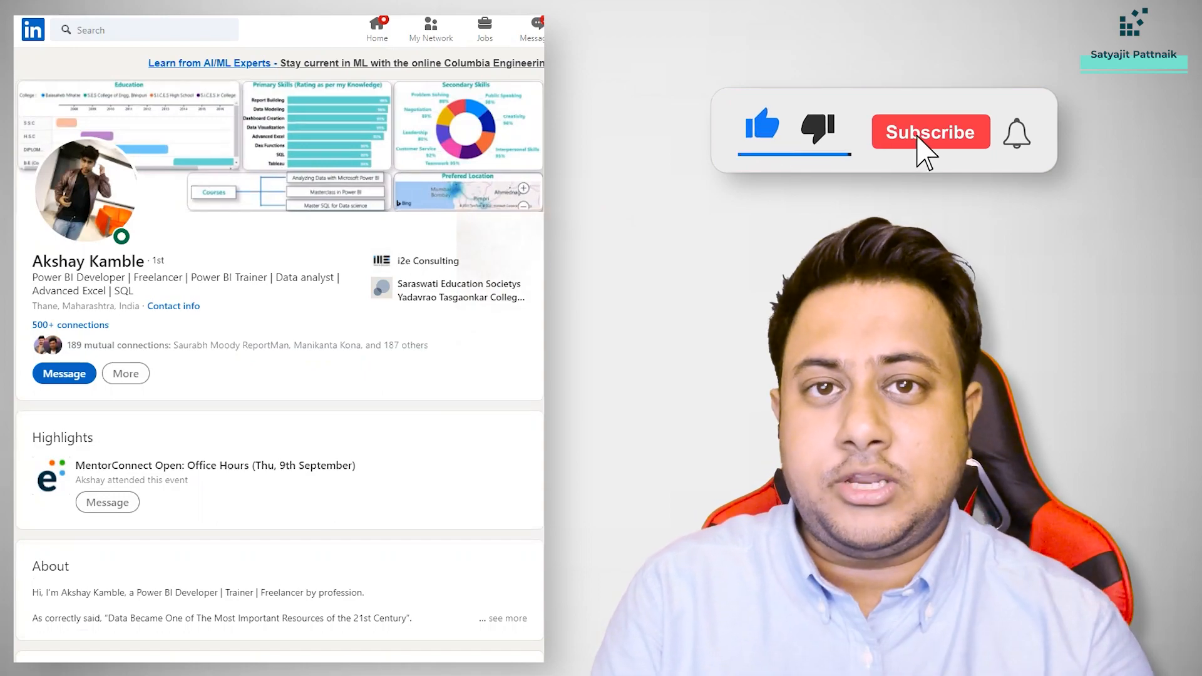
{"action": "left_click", "coordinate": [930, 131]}
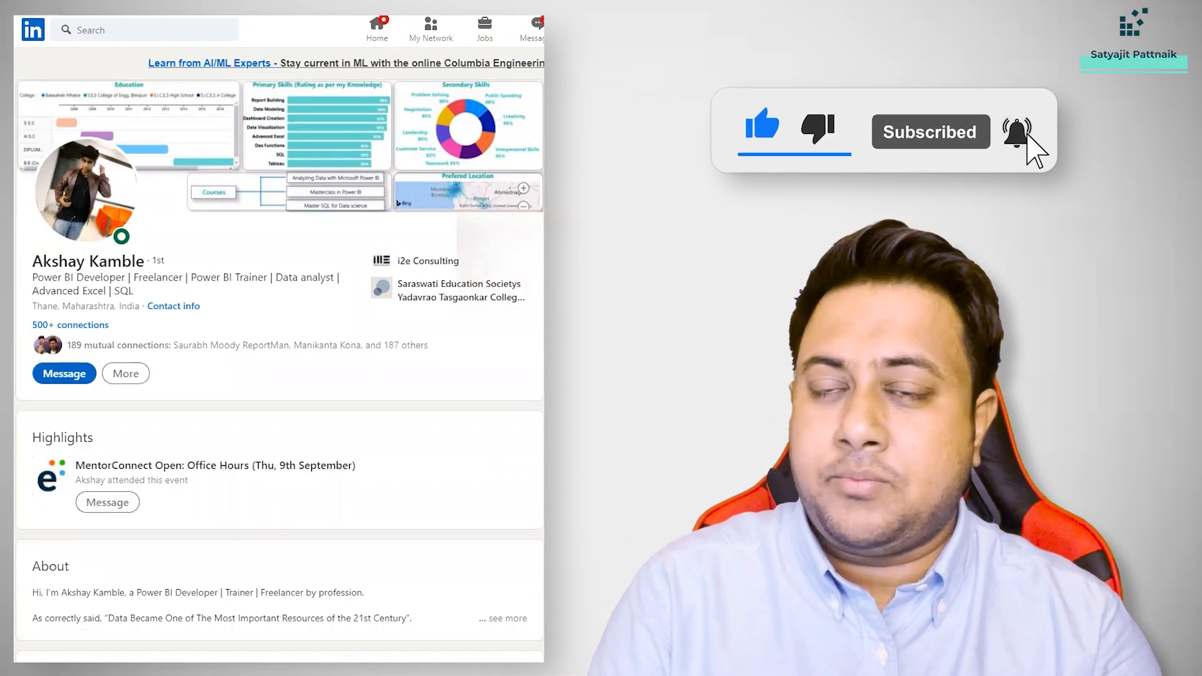